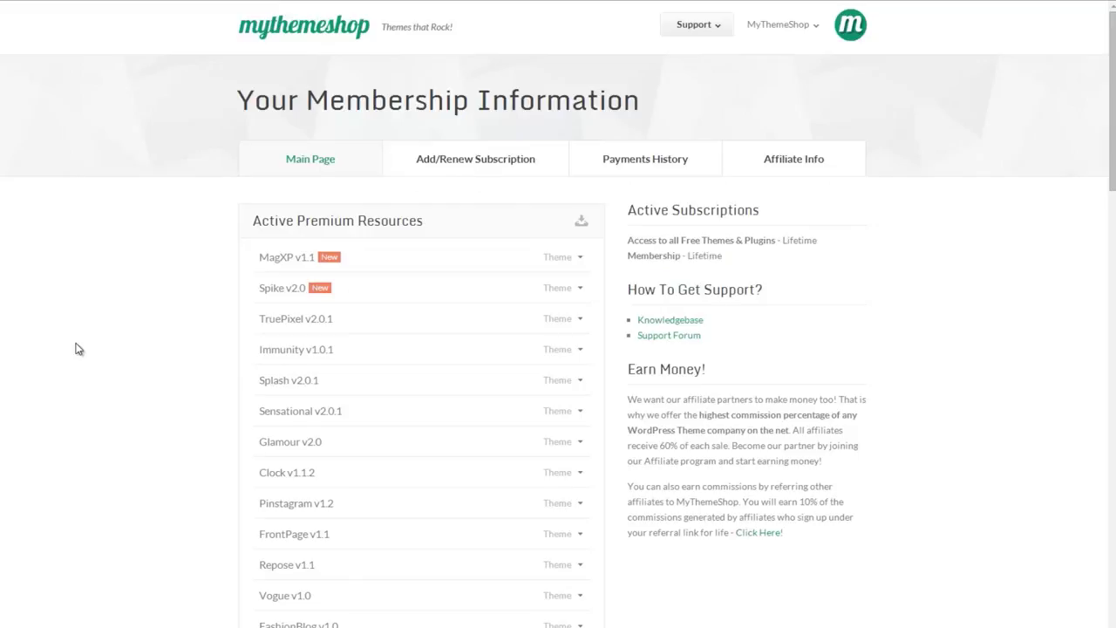
Step: Expand the WP Shortcode v1.2 Plugin entry and download its plugin files
scroll(down, 3)
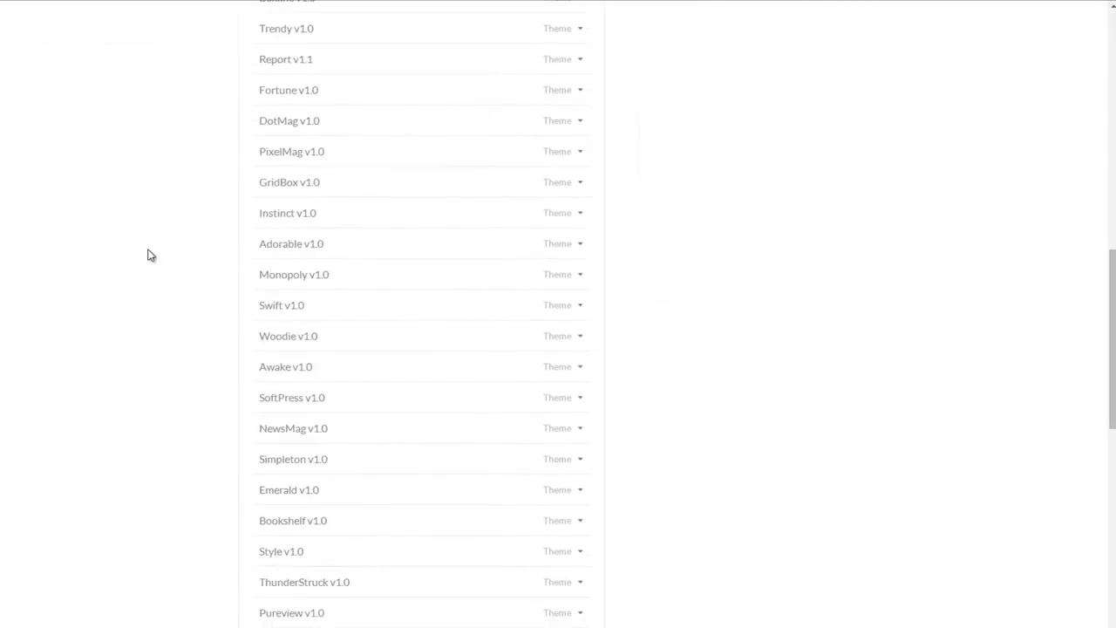
scroll(down, 3)
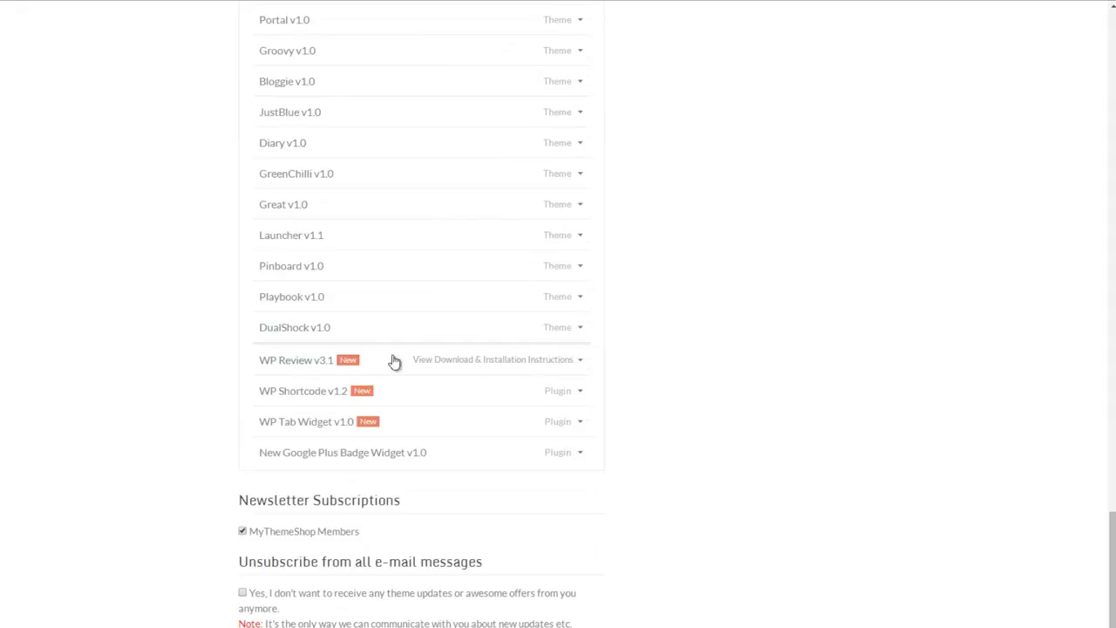
click(573, 391)
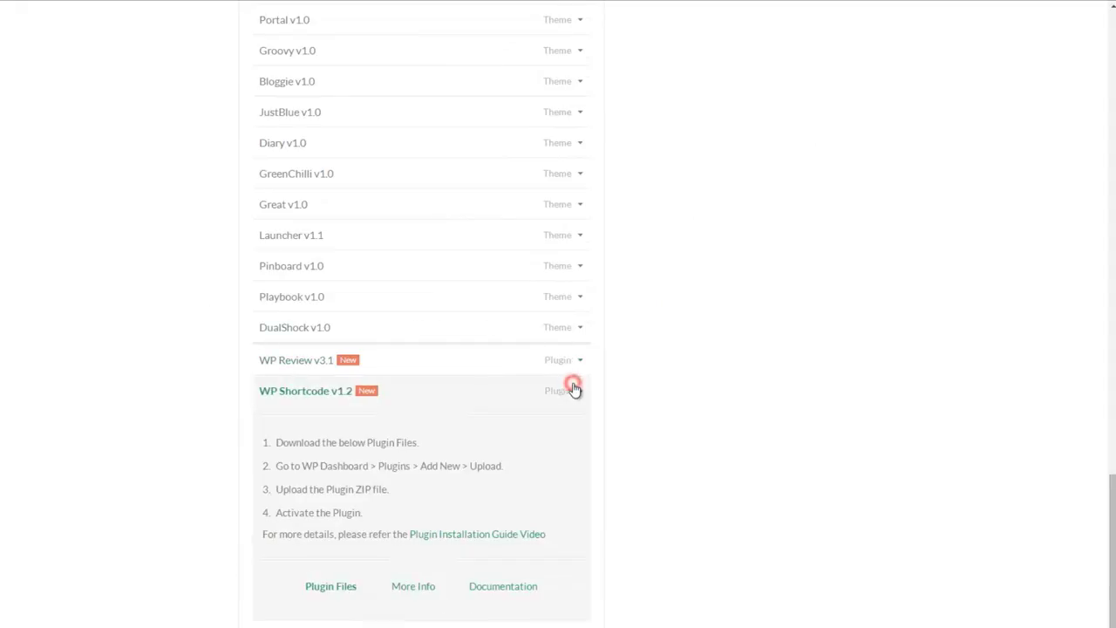
click(572, 387)
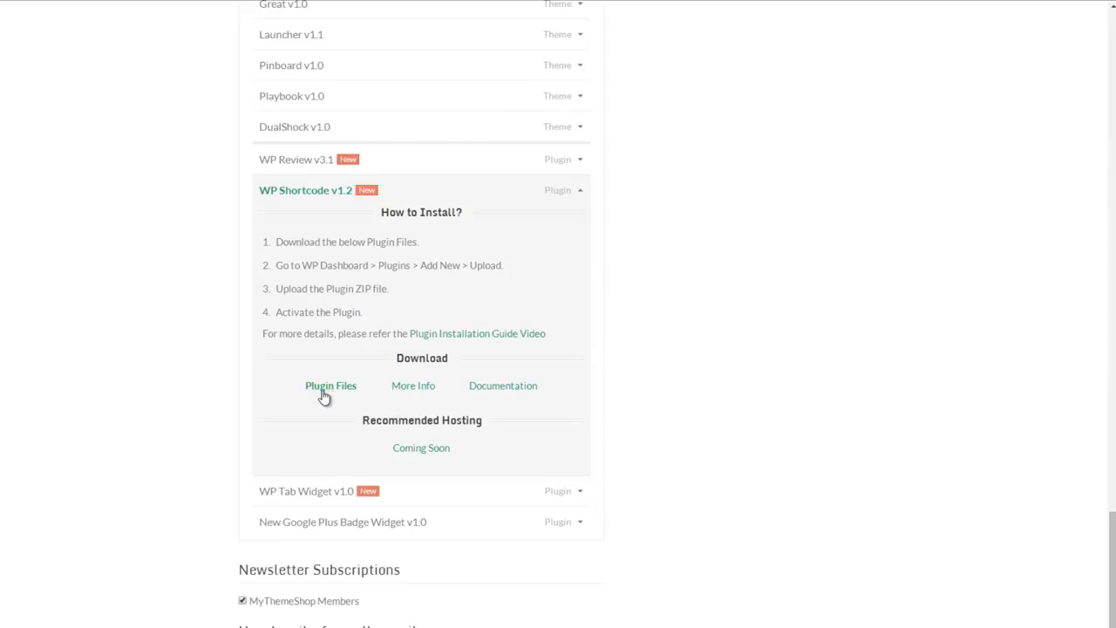
mouse_move(248, 513)
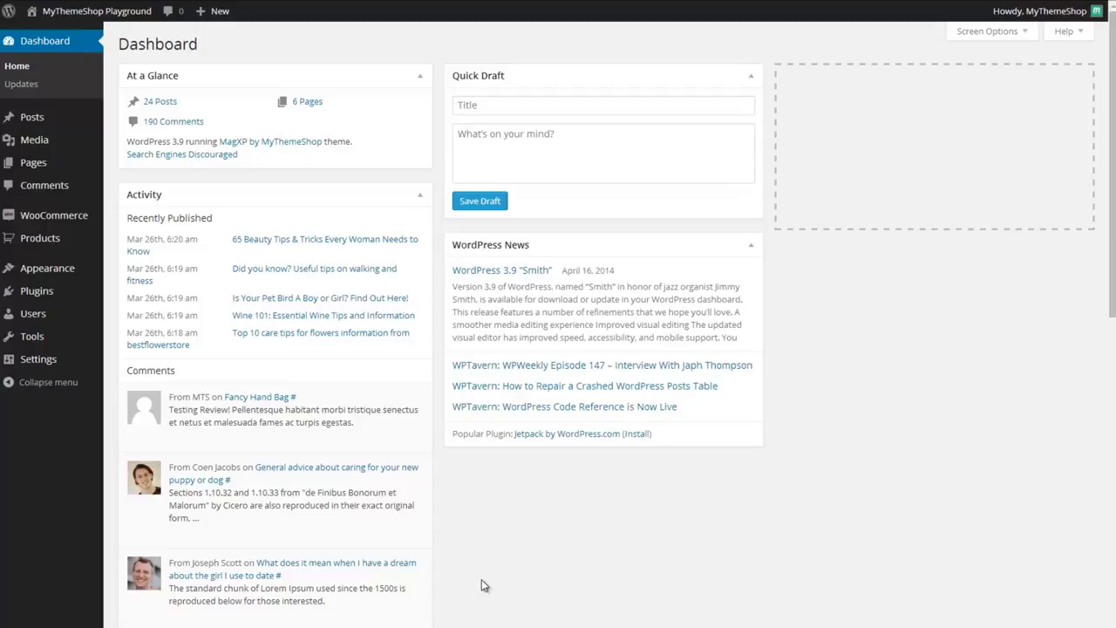
mouse_move(33, 313)
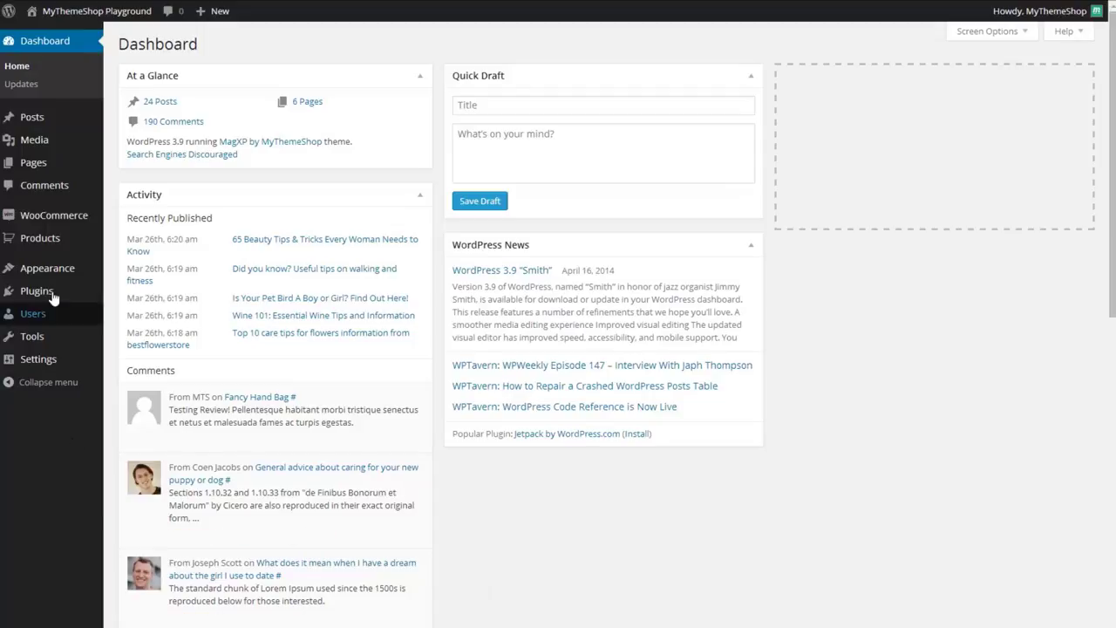
mouse_move(37, 290)
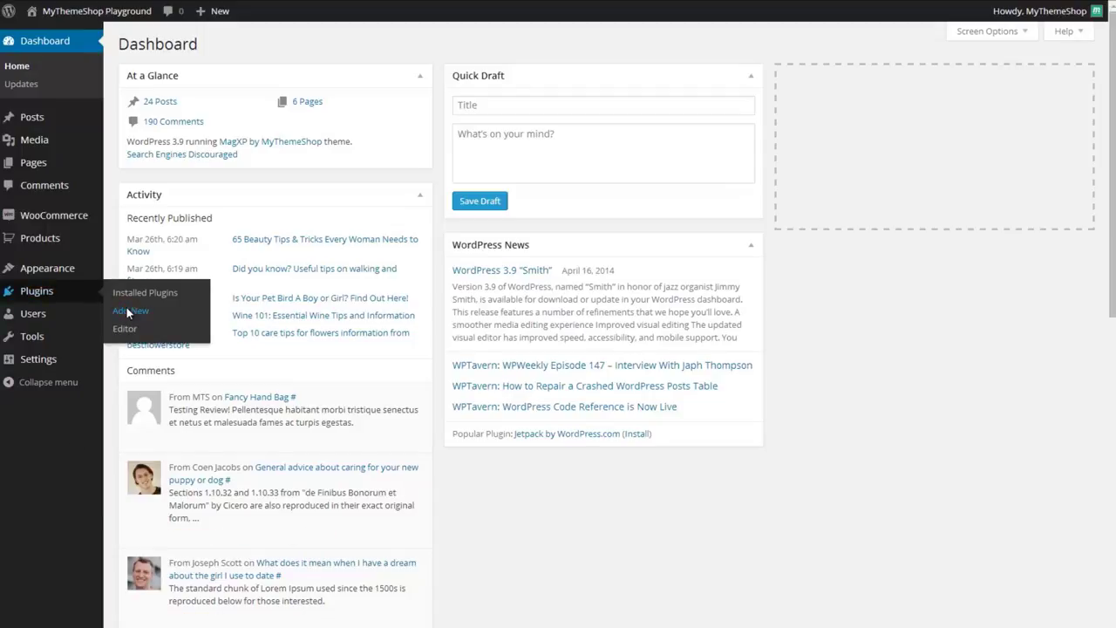
Step: Go to Plugins > Add New and switch to the Upload page for zip files
click(129, 310)
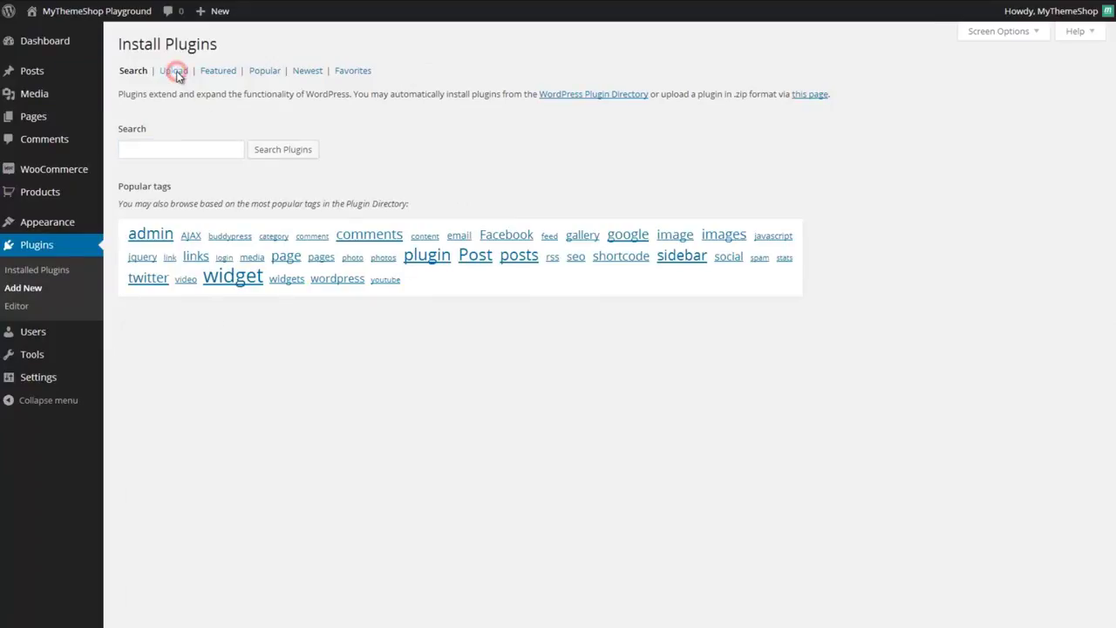
click(172, 71)
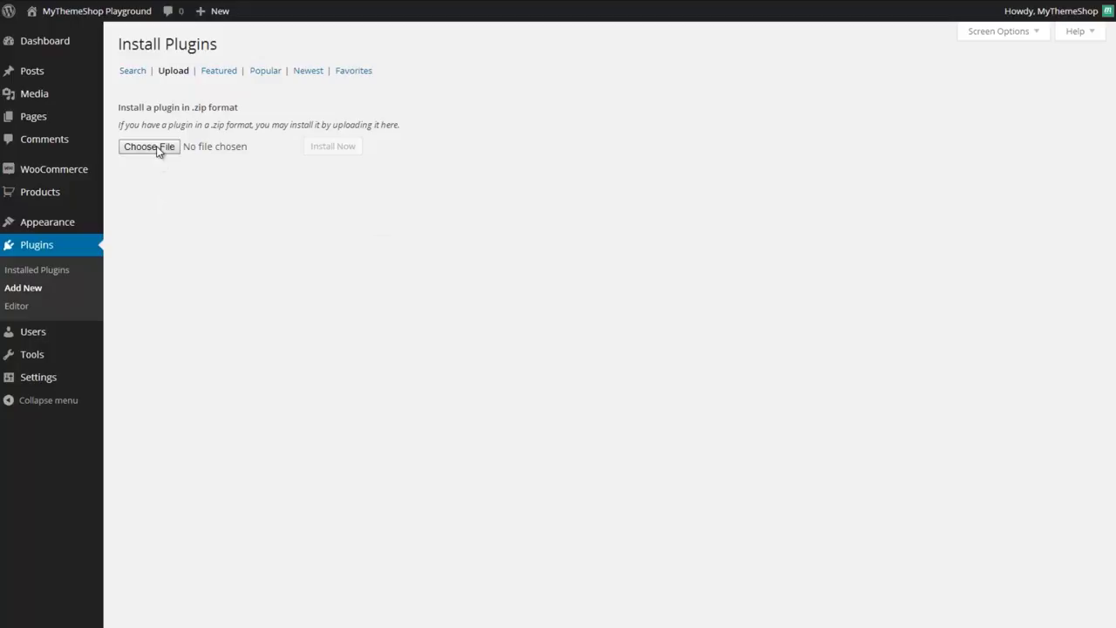
mouse_move(106, 602)
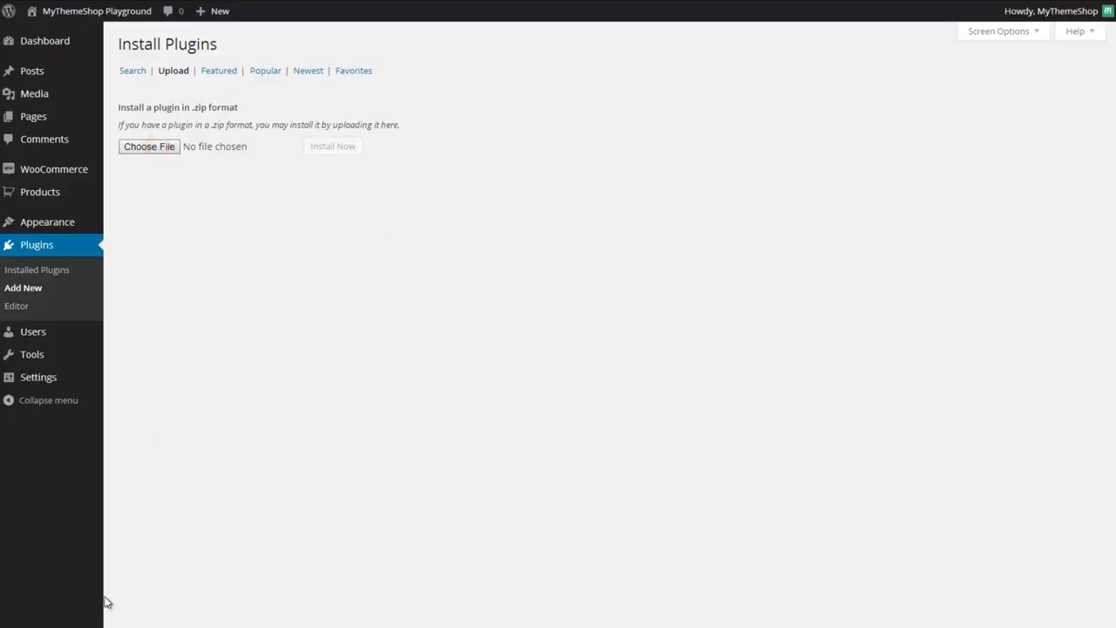
Step: Upload wp-shortcode.1.2, install it, and activate the WP Shortcode plugin
click(149, 146)
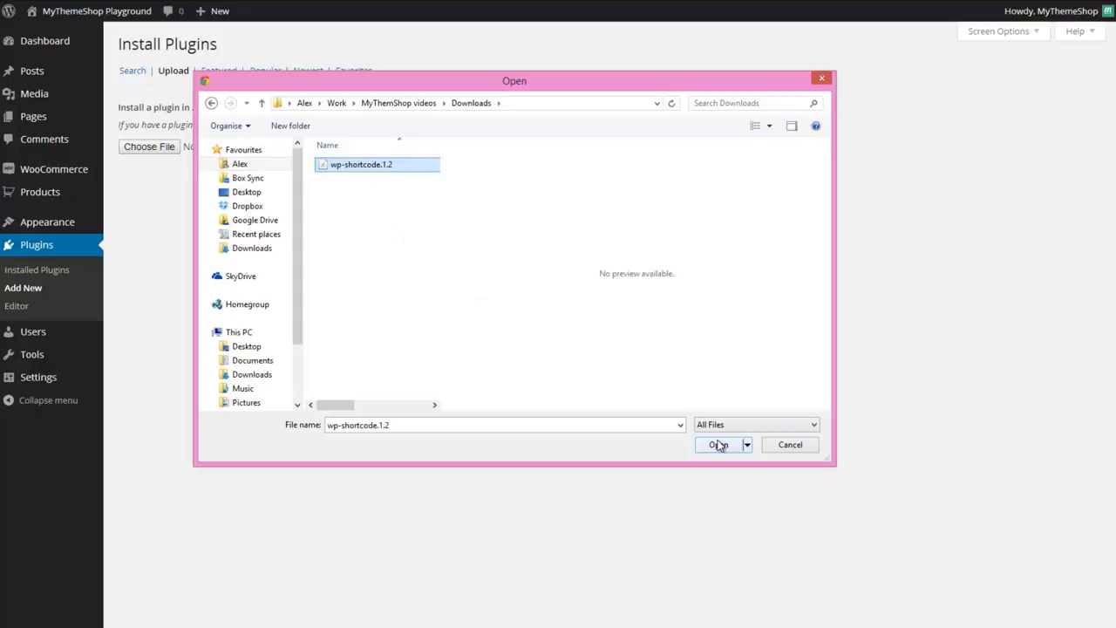
click(717, 445)
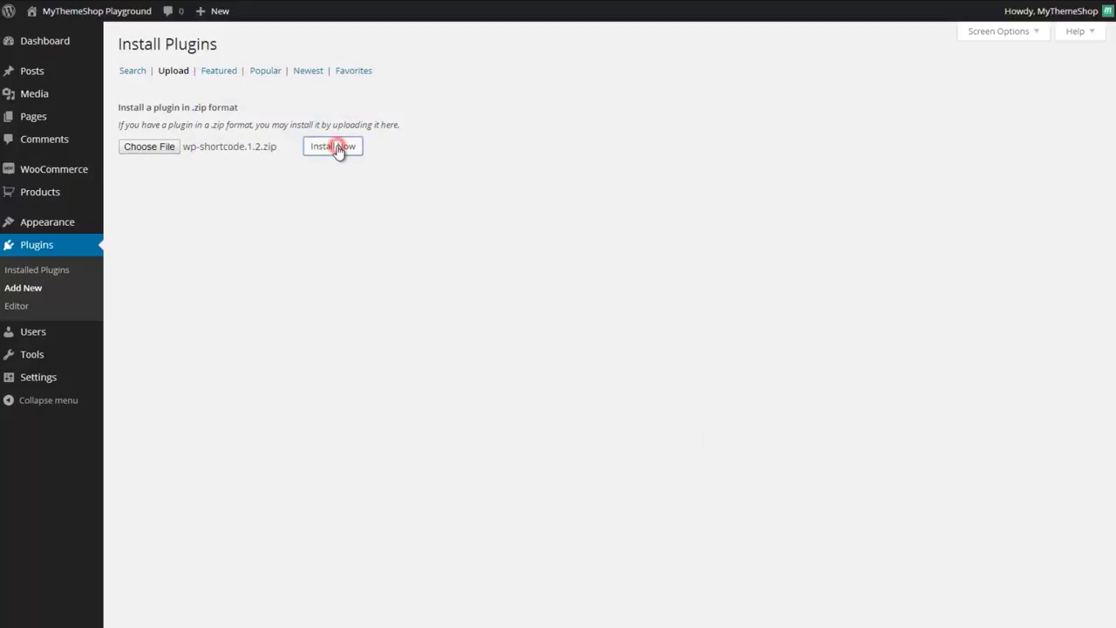
click(333, 145)
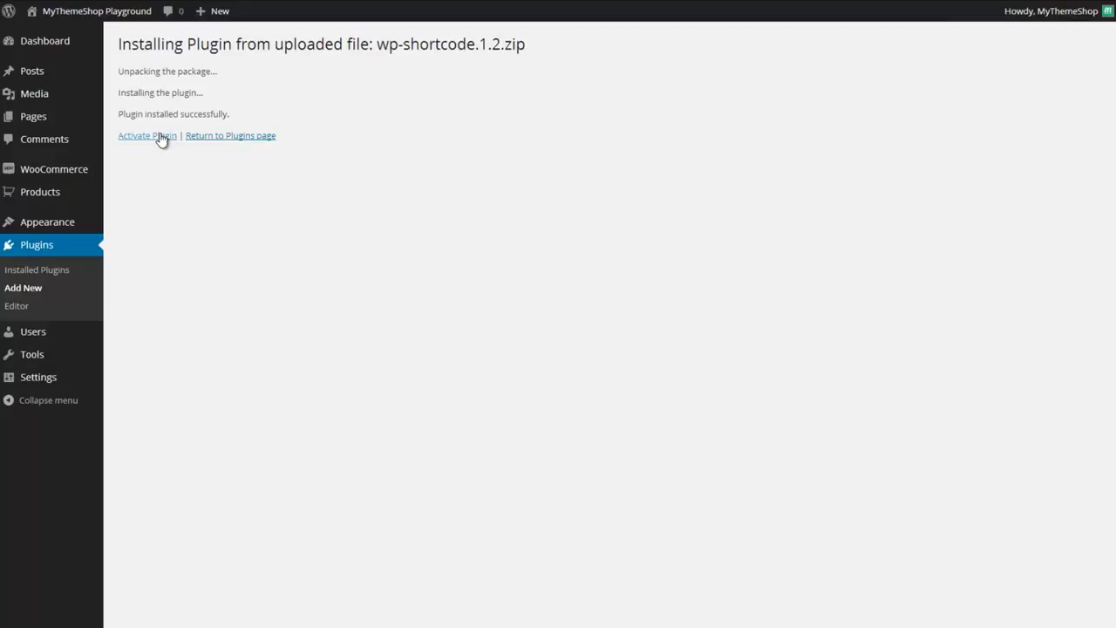
click(147, 135)
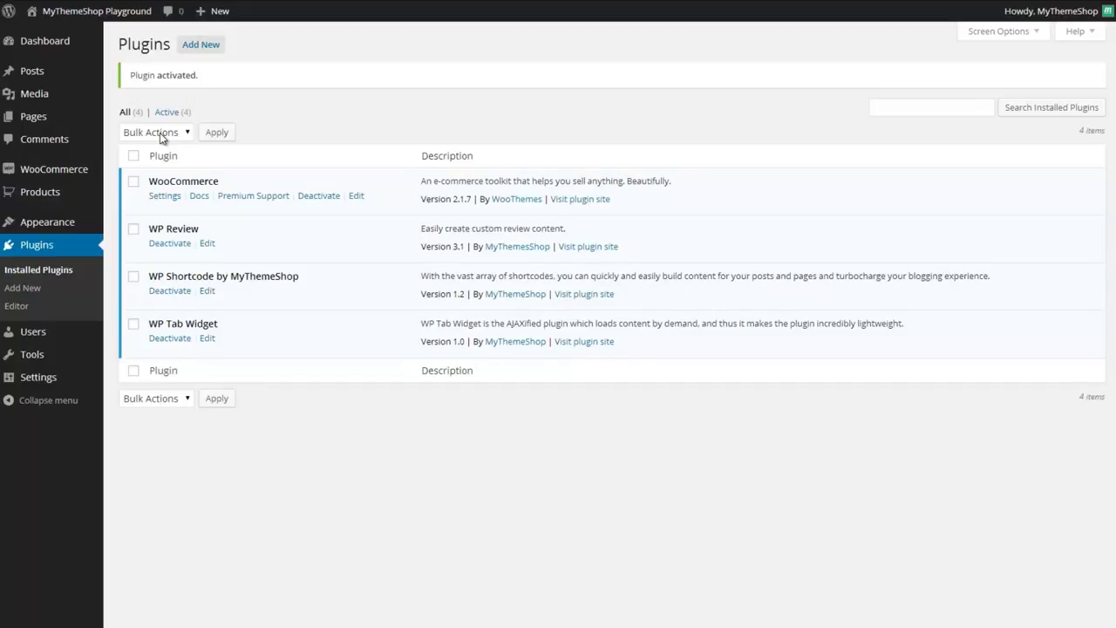
mouse_move(193, 465)
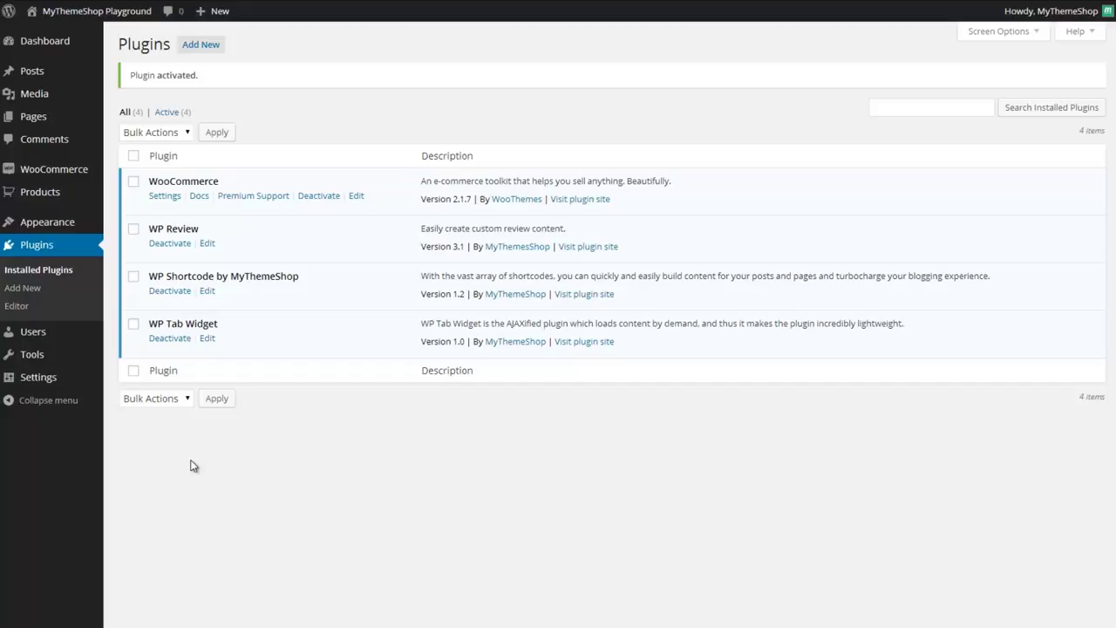
mouse_move(32, 71)
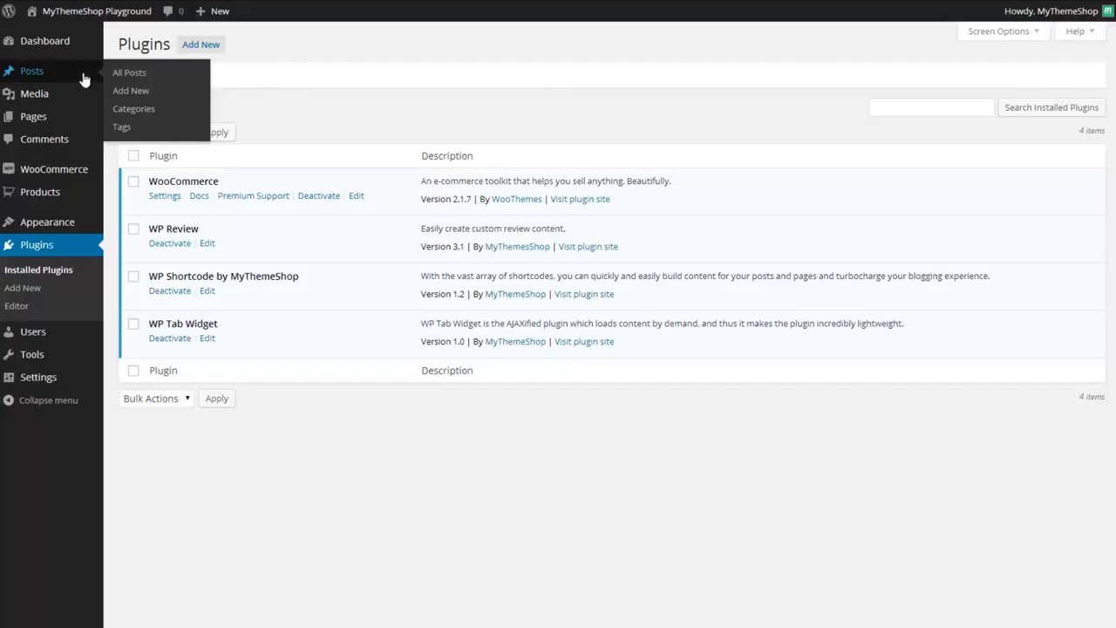
mouse_move(130, 91)
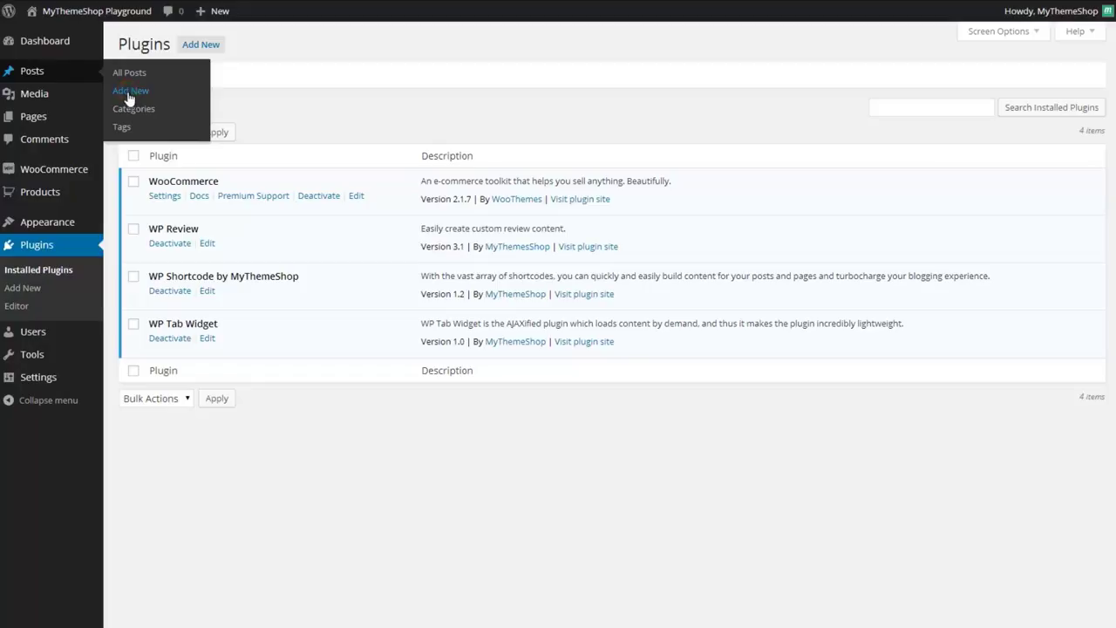
Step: Create a new post and give it the title 'Test Shortcodes'
click(130, 90)
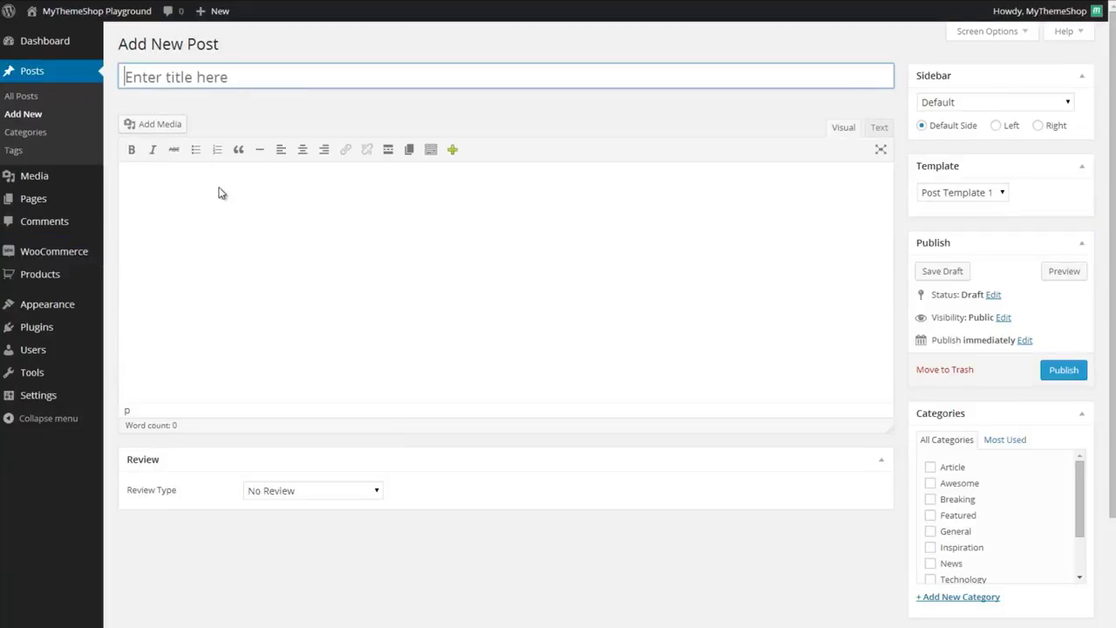
click(530, 77)
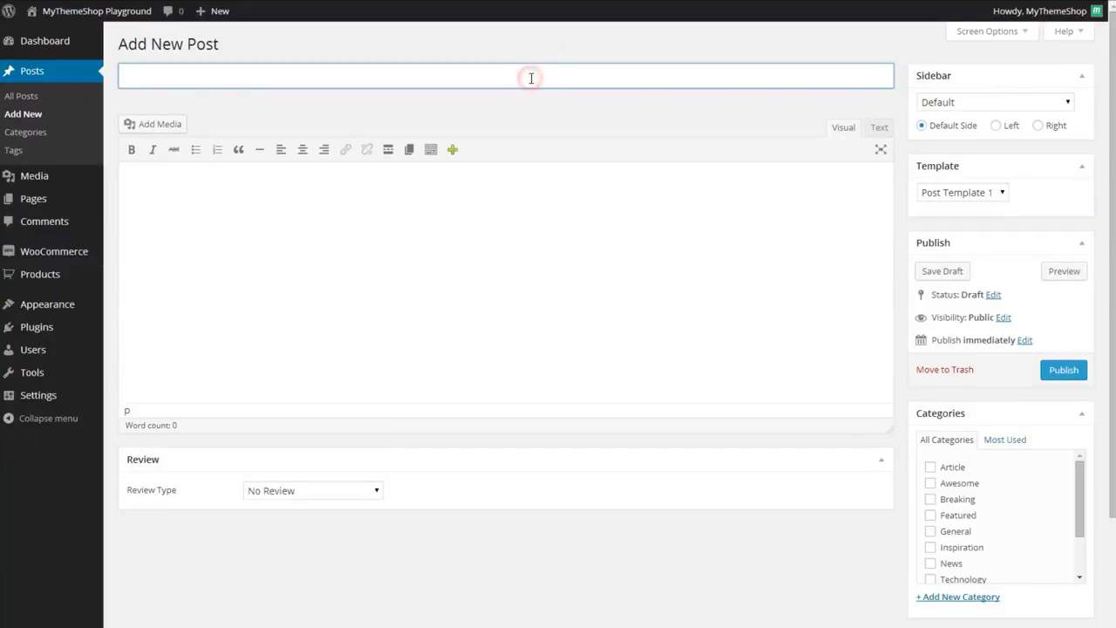
text(Test Sh)
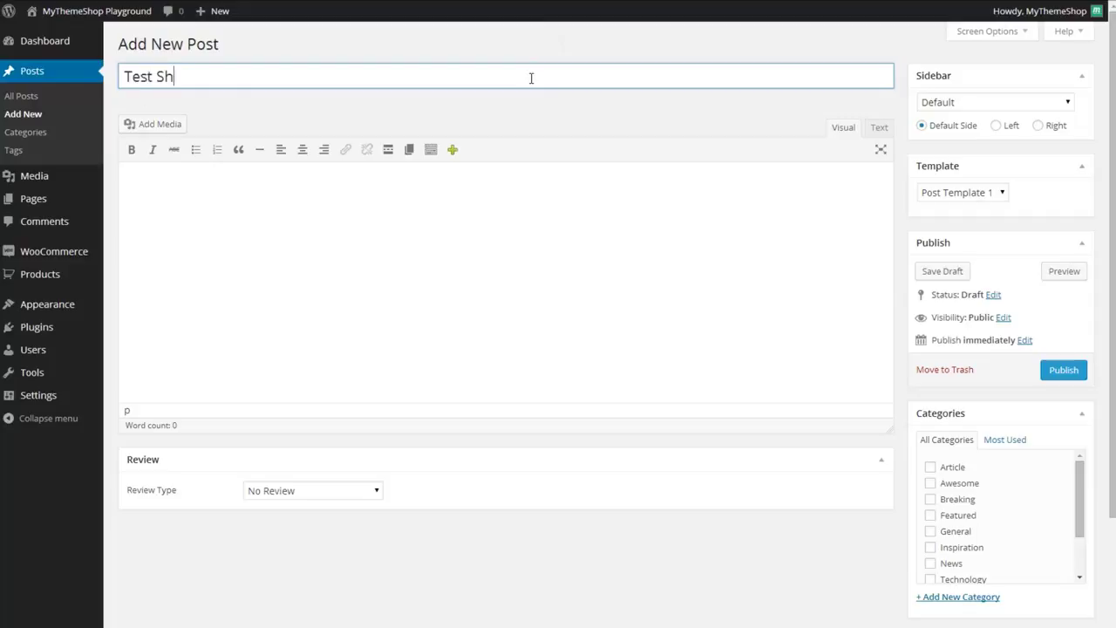
text(ortcodes)
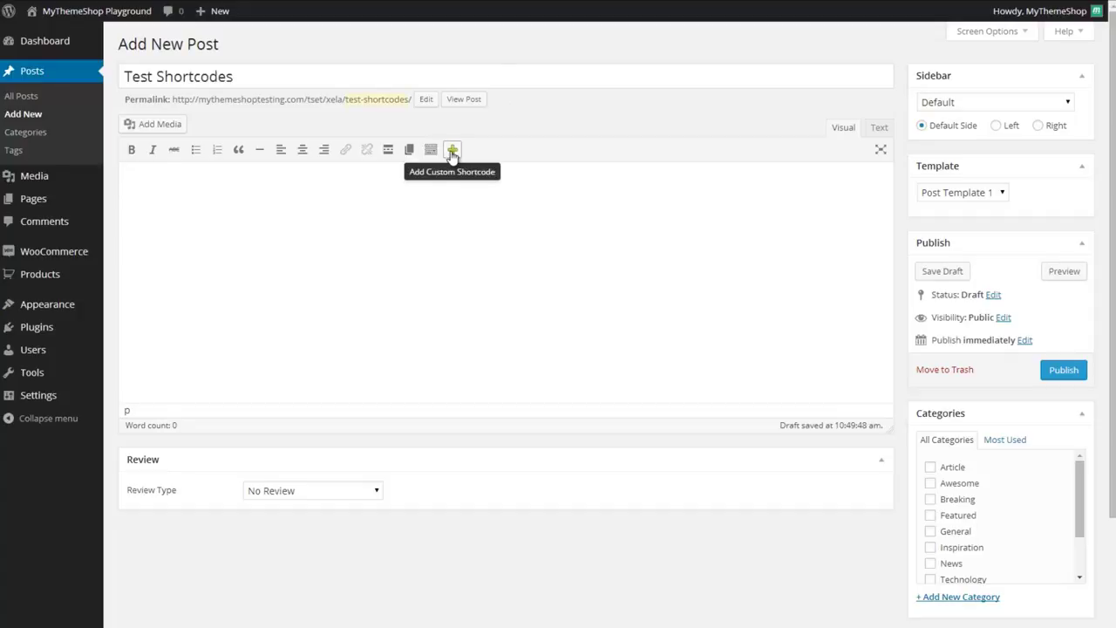
Step: Insert a Blue Button shortcode with content 'This is a button', then add a new line
click(451, 149)
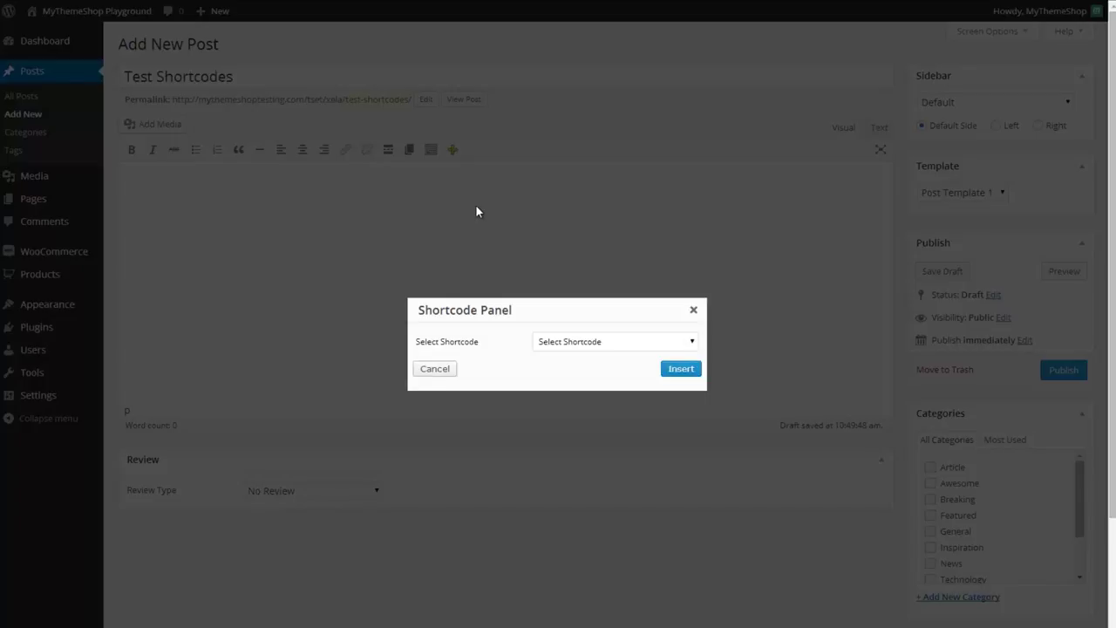
mouse_move(558, 341)
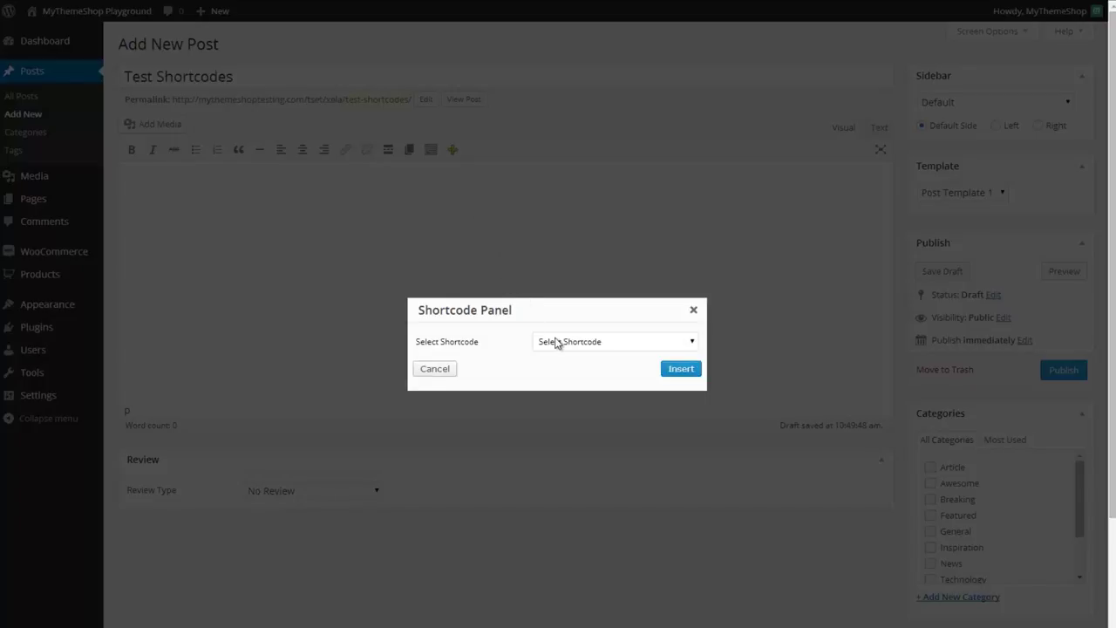
click(612, 341)
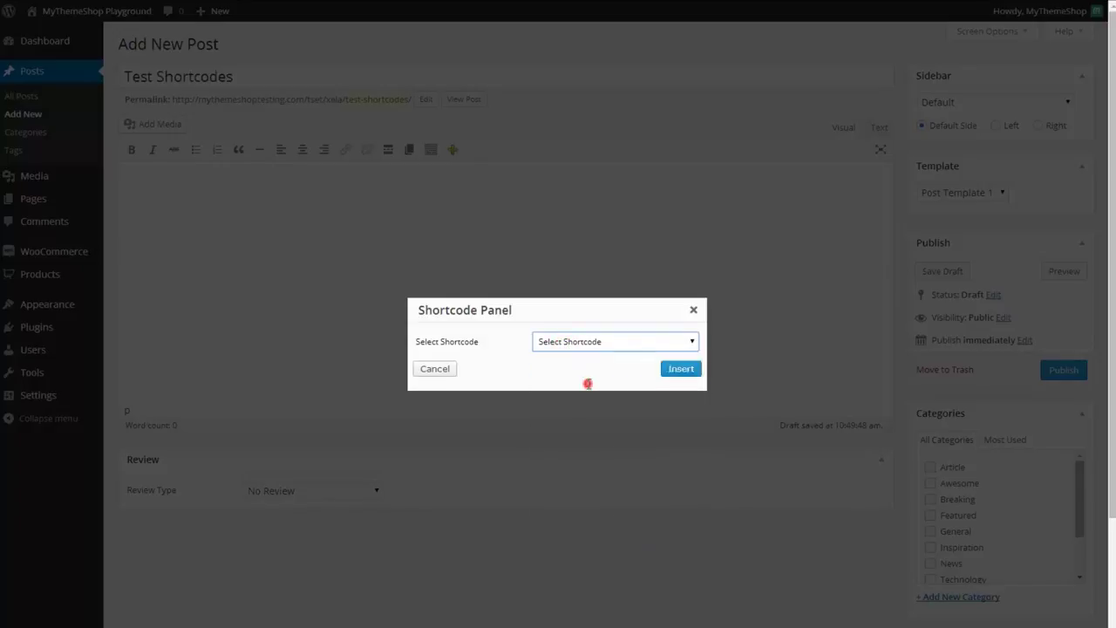
click(614, 341)
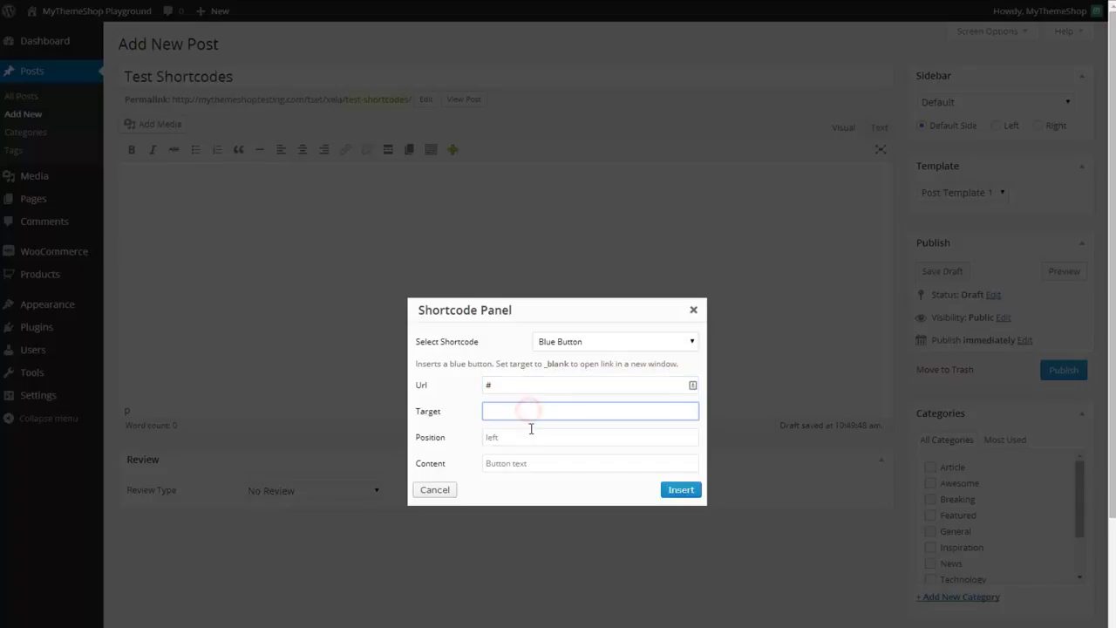
click(589, 411)
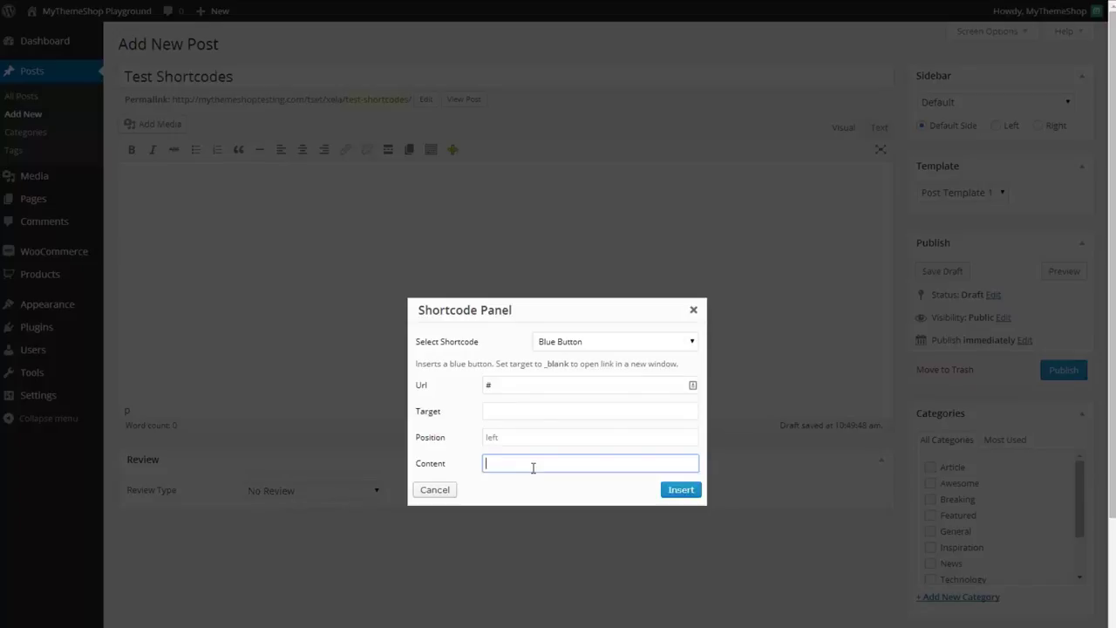
text(This)
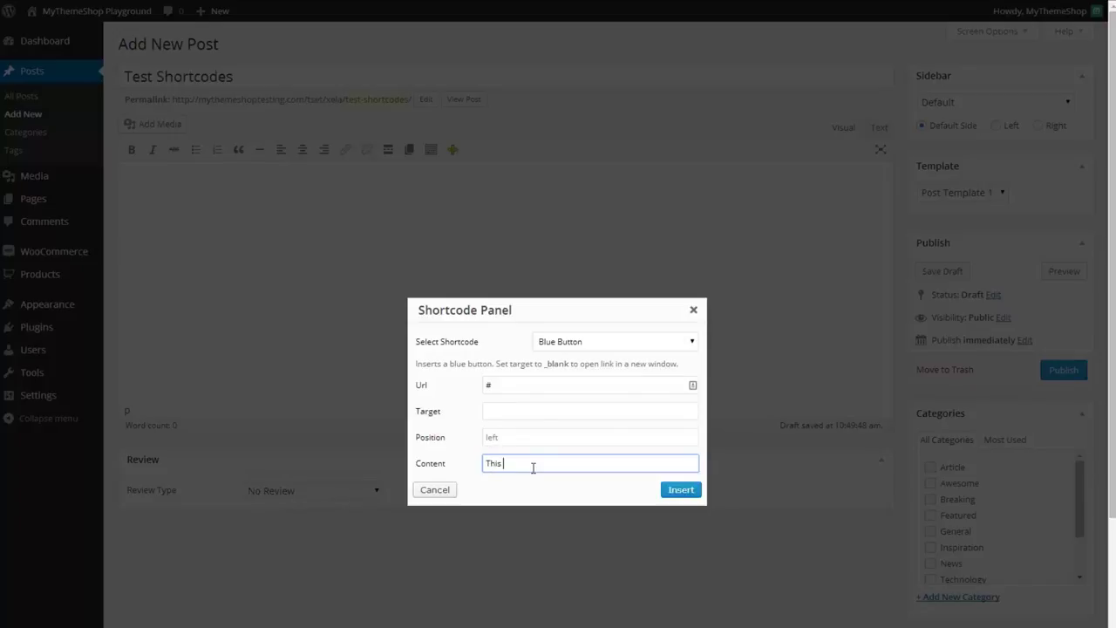
text(is a button)
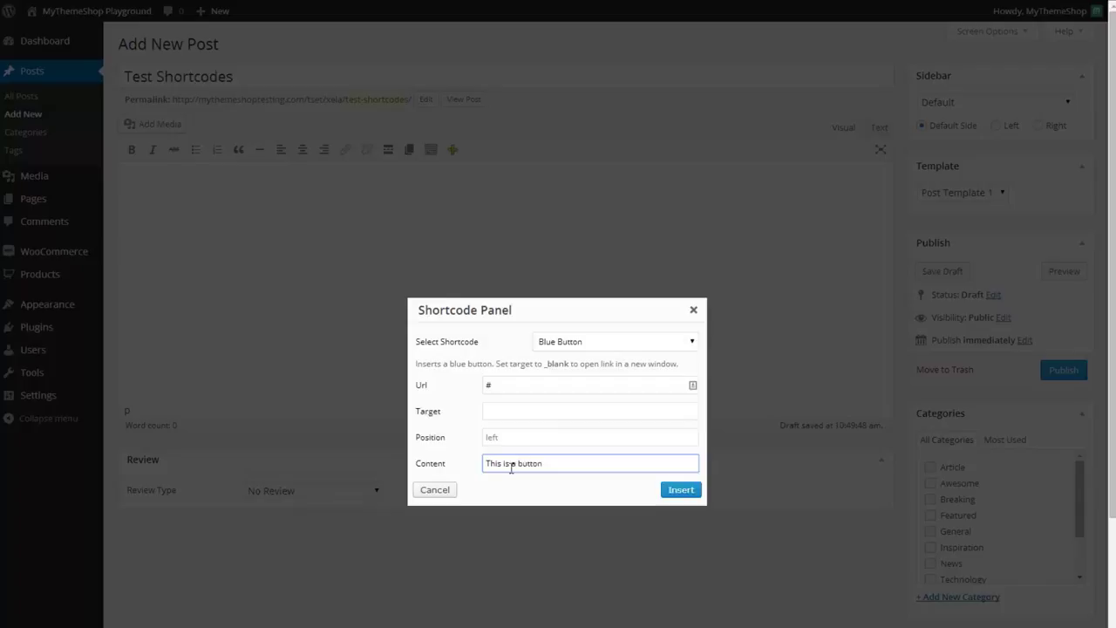
click(680, 489)
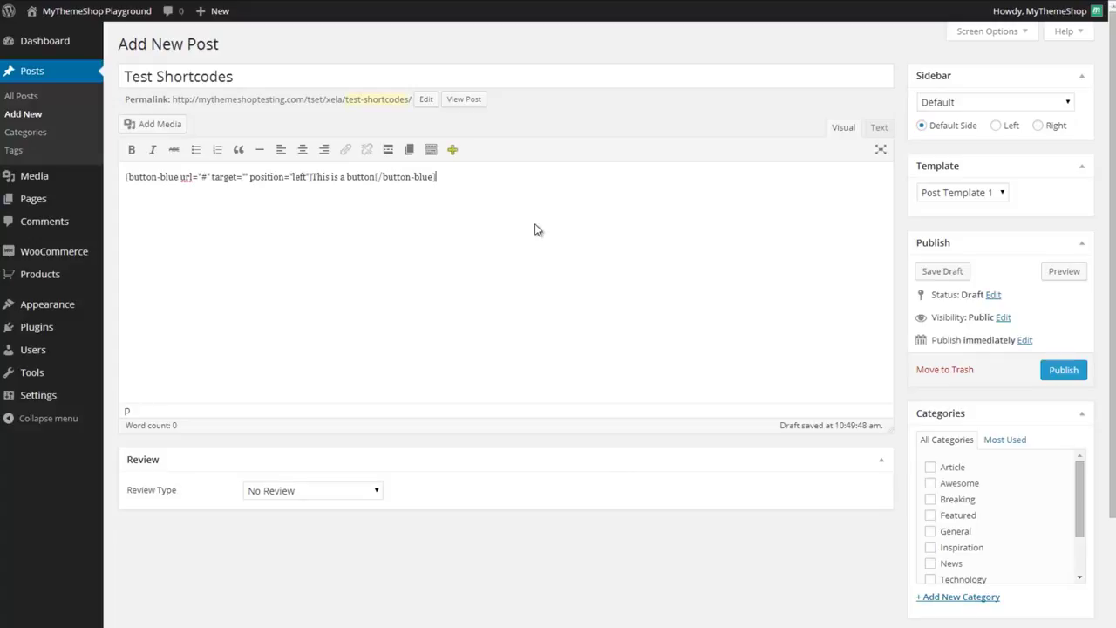
key(enter)
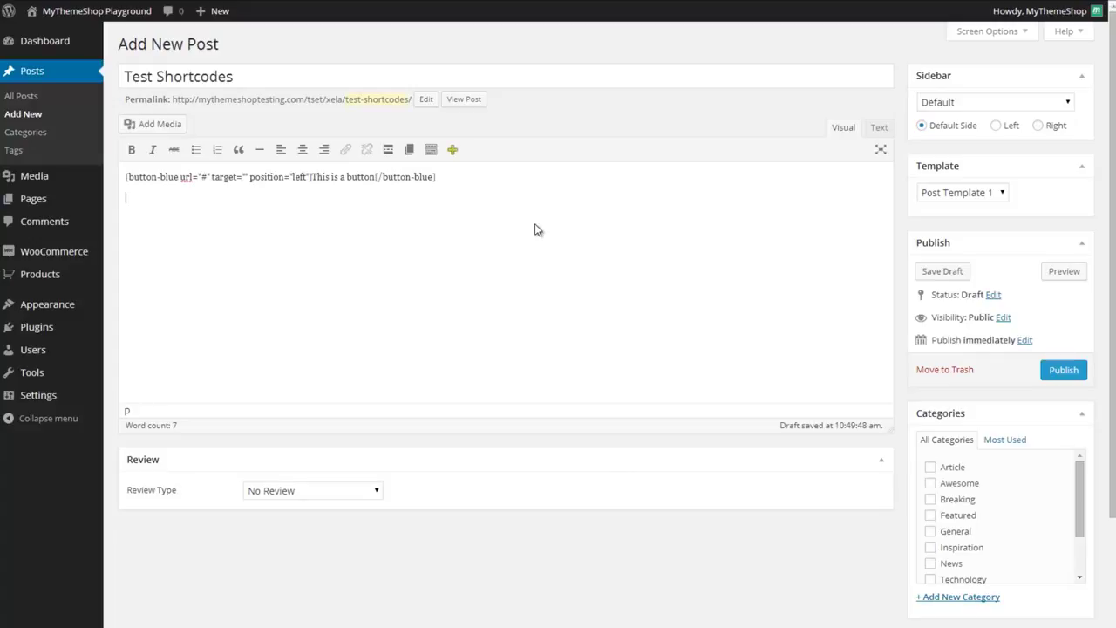
mouse_move(452, 149)
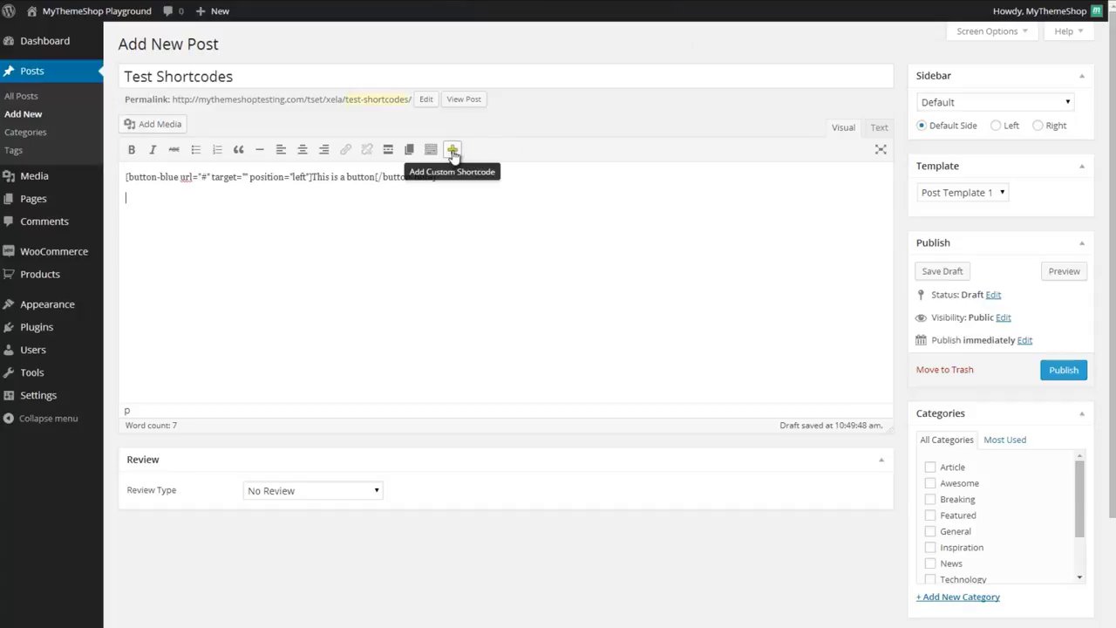
Step: Insert an Alert Success shortcode with the content 'Congratulations!'
click(452, 149)
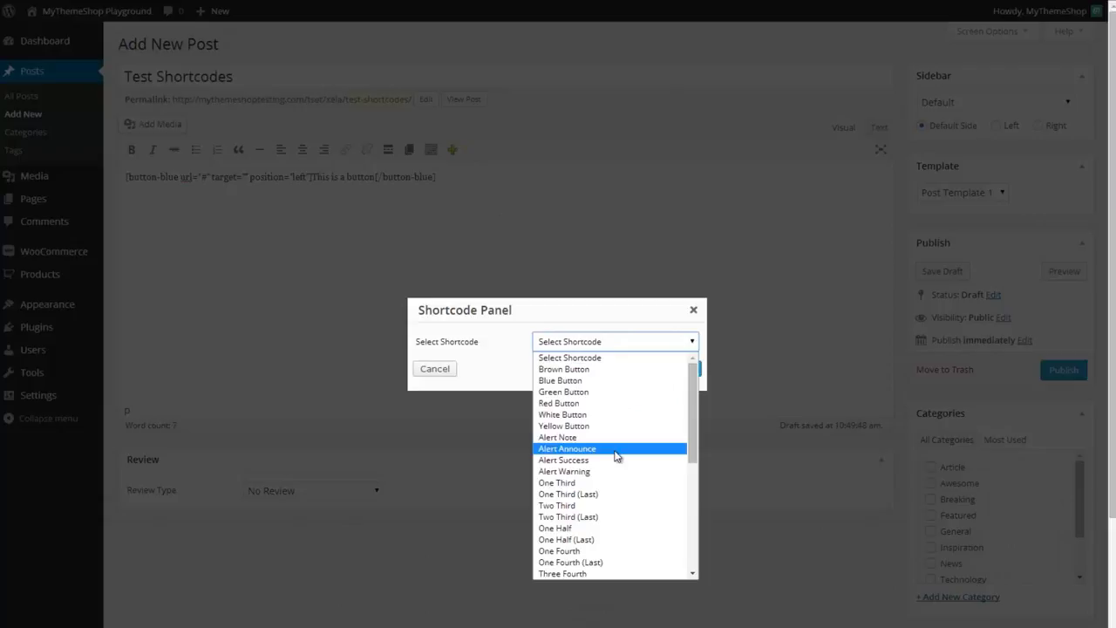
mouse_move(597, 460)
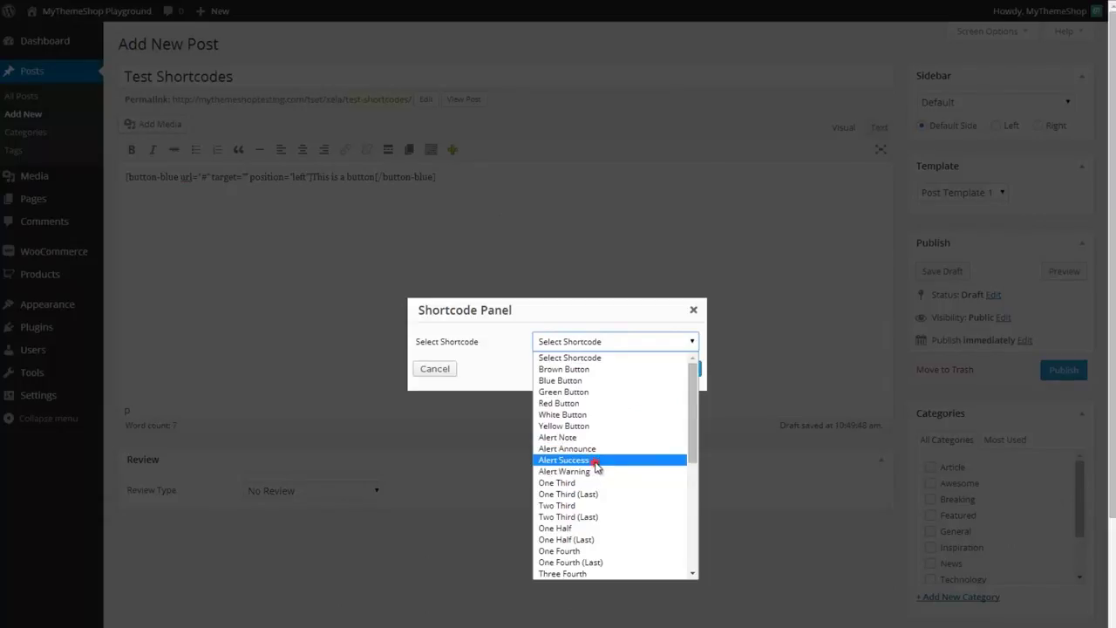
click(565, 460)
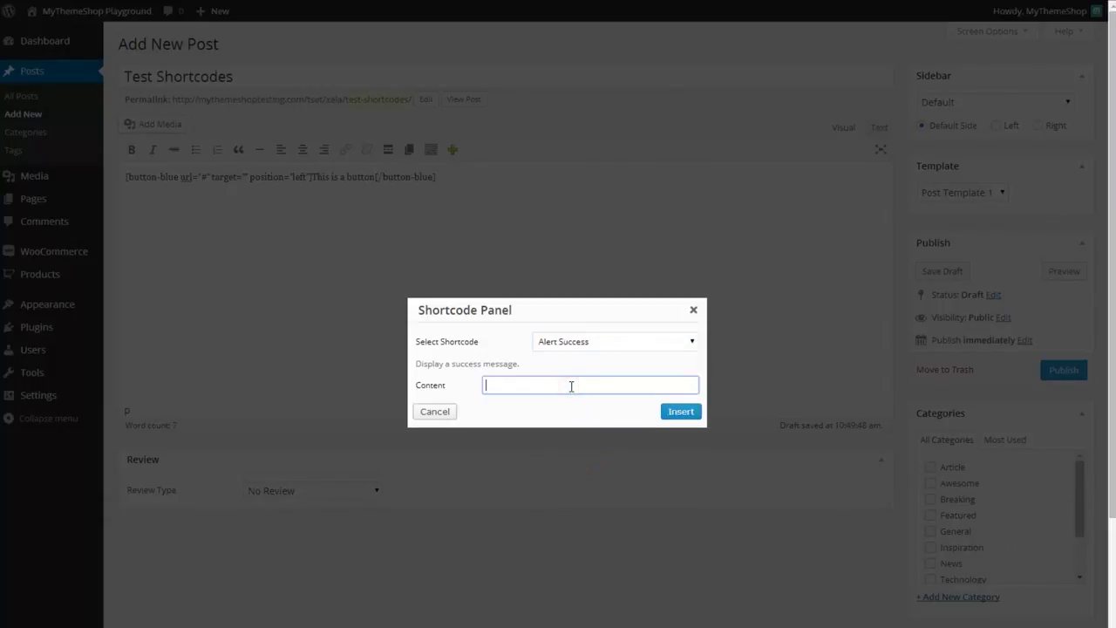
text(Congratulations!)
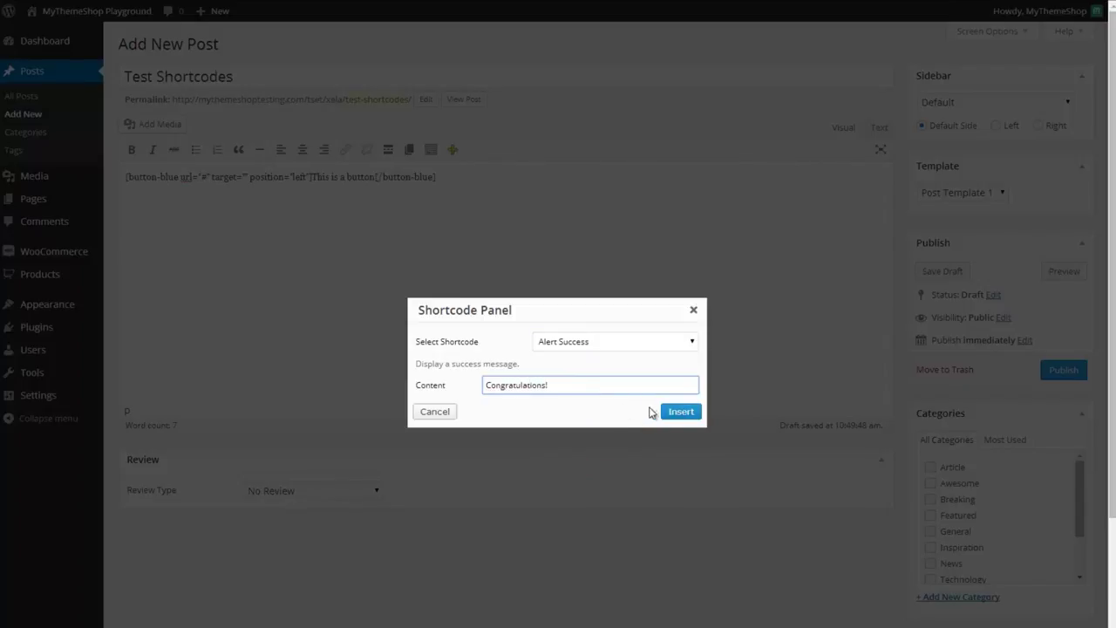
click(681, 411)
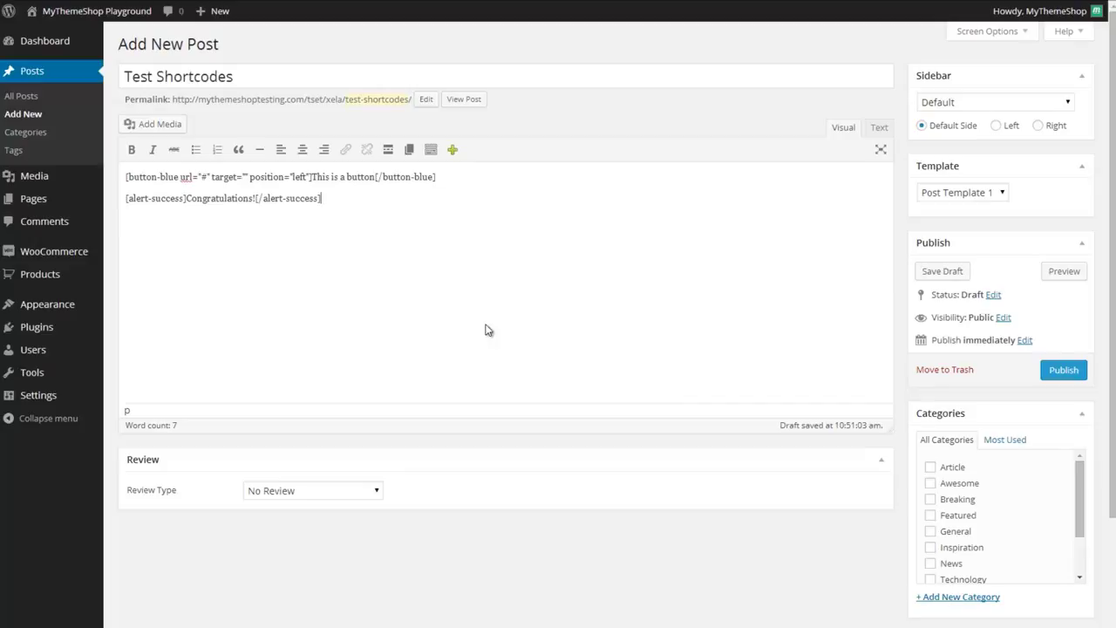
Step: Insert a One Third column shortcode with default content, then pick the next column type
click(453, 149)
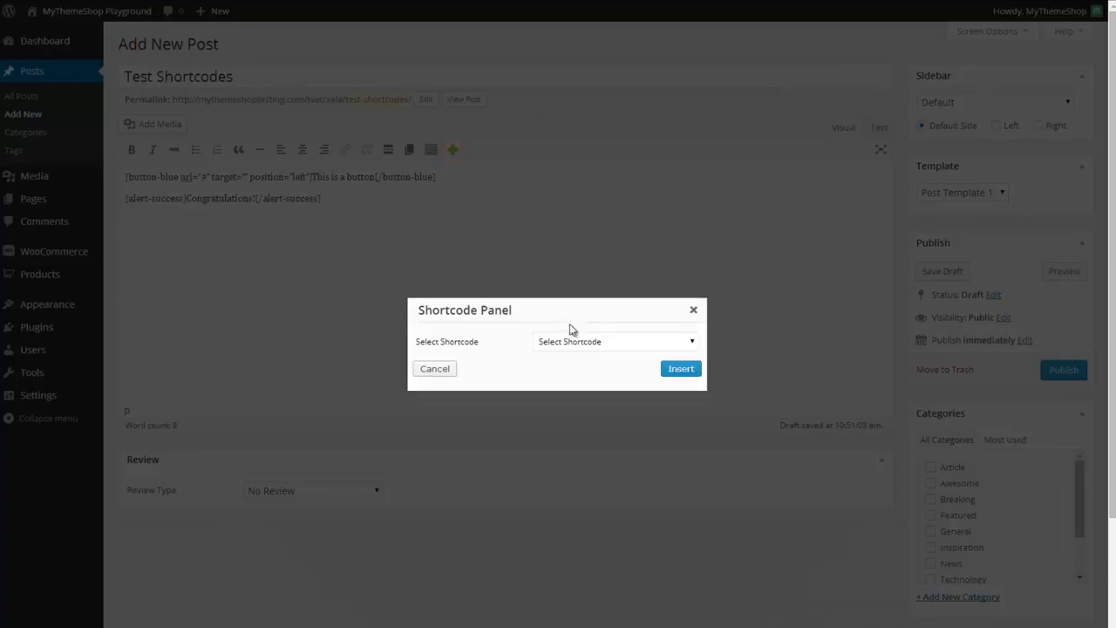
click(615, 341)
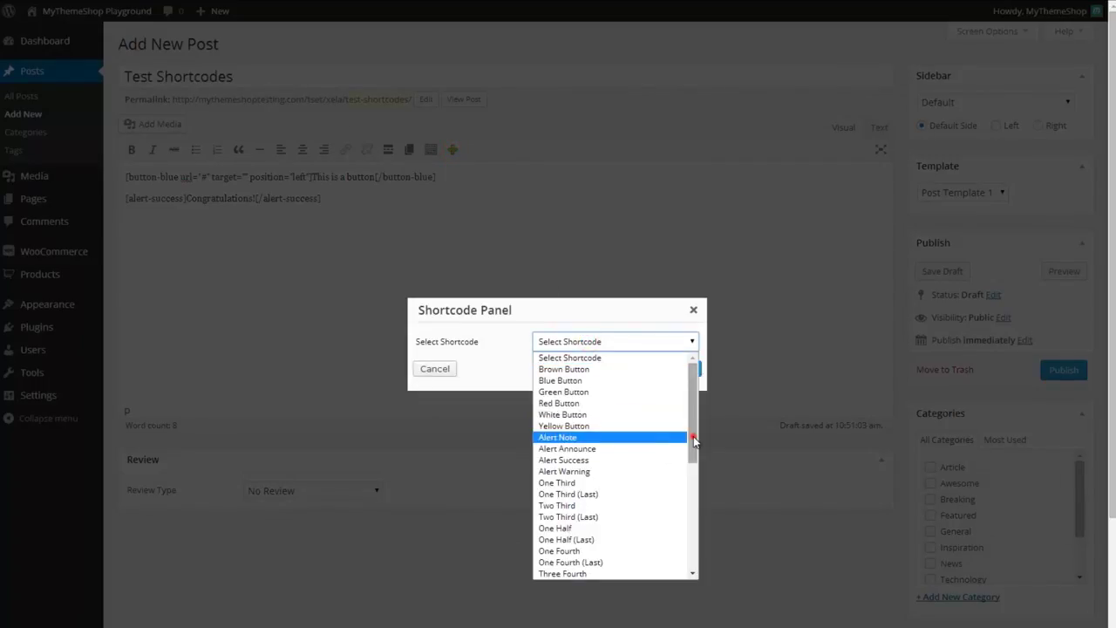
scroll(down, 3)
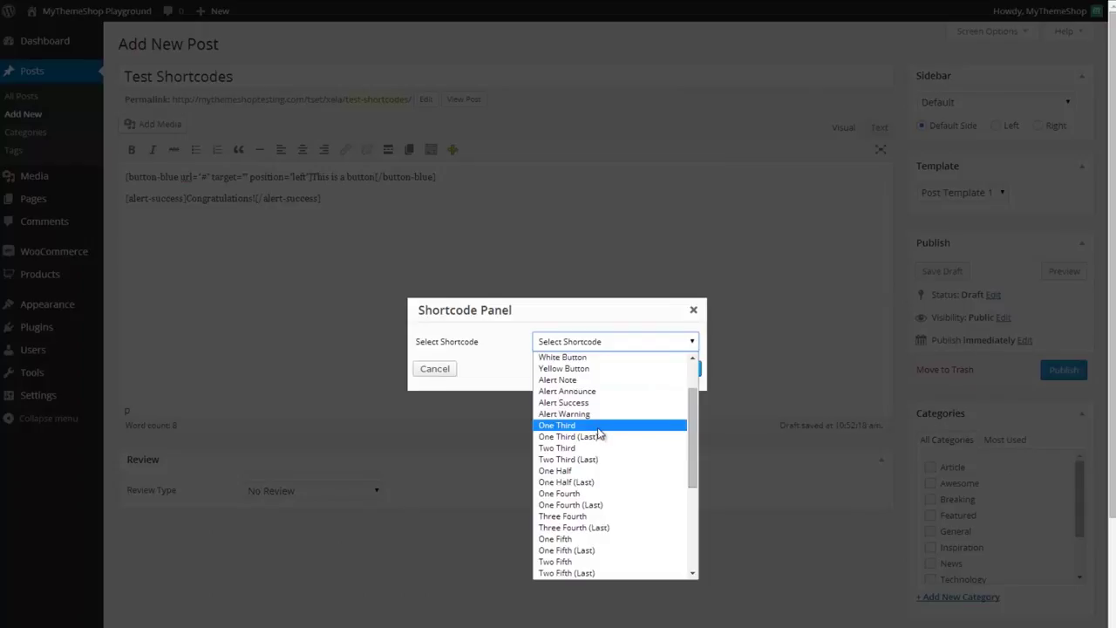
click(556, 425)
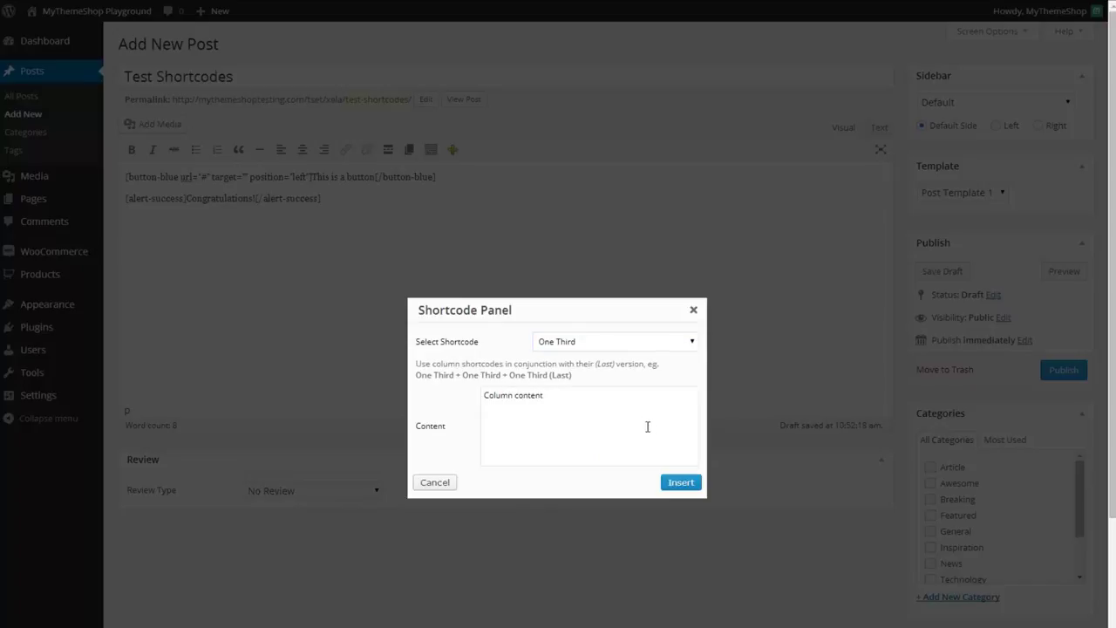
click(680, 482)
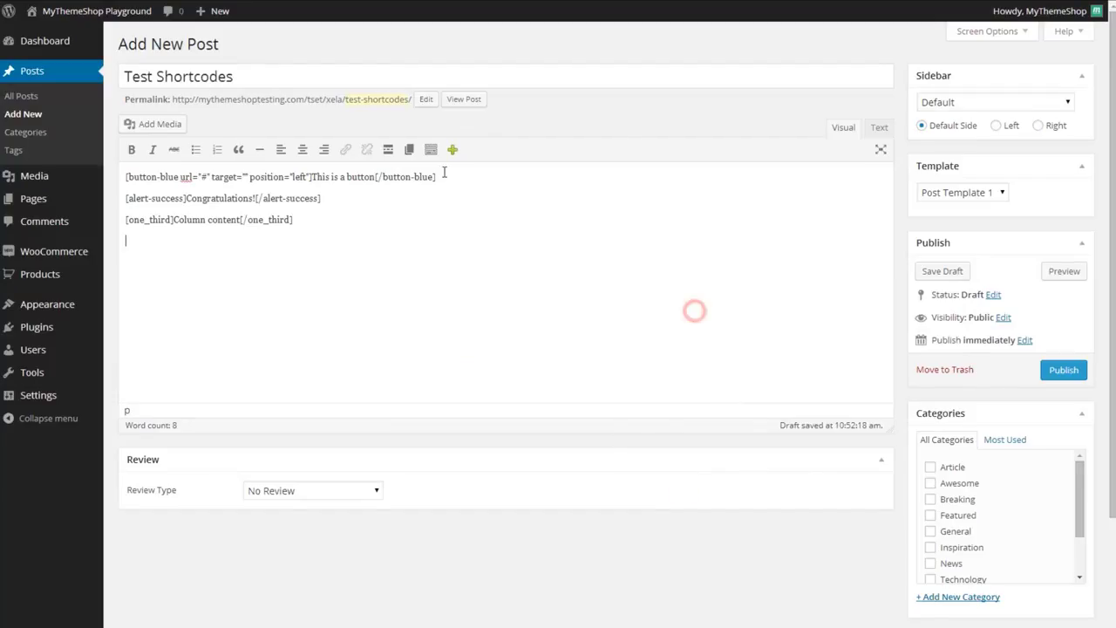
click(451, 149)
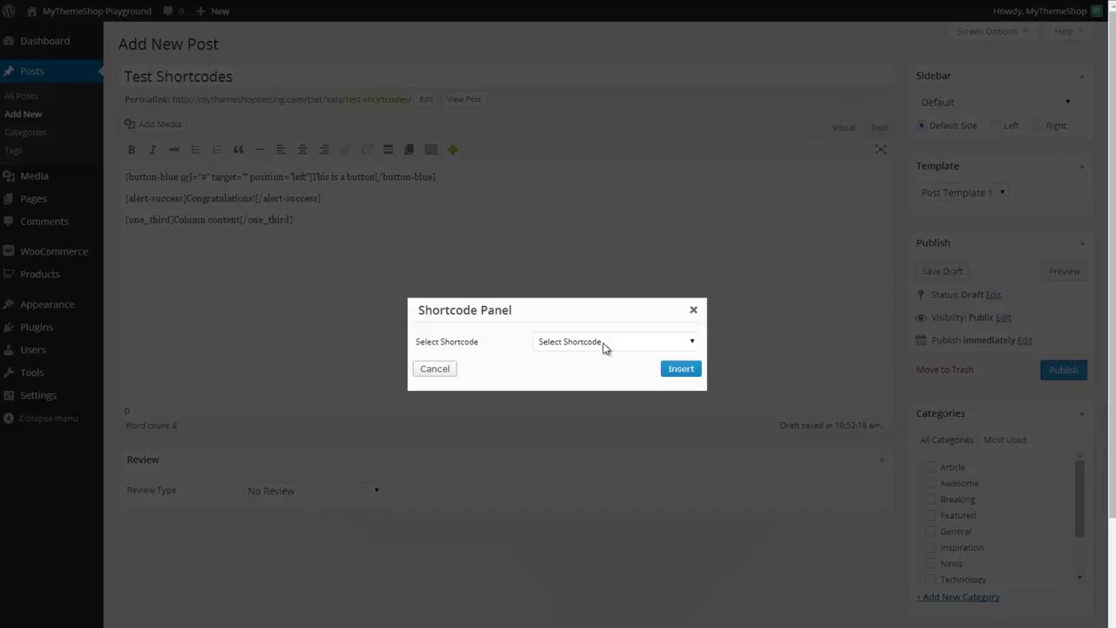
click(610, 341)
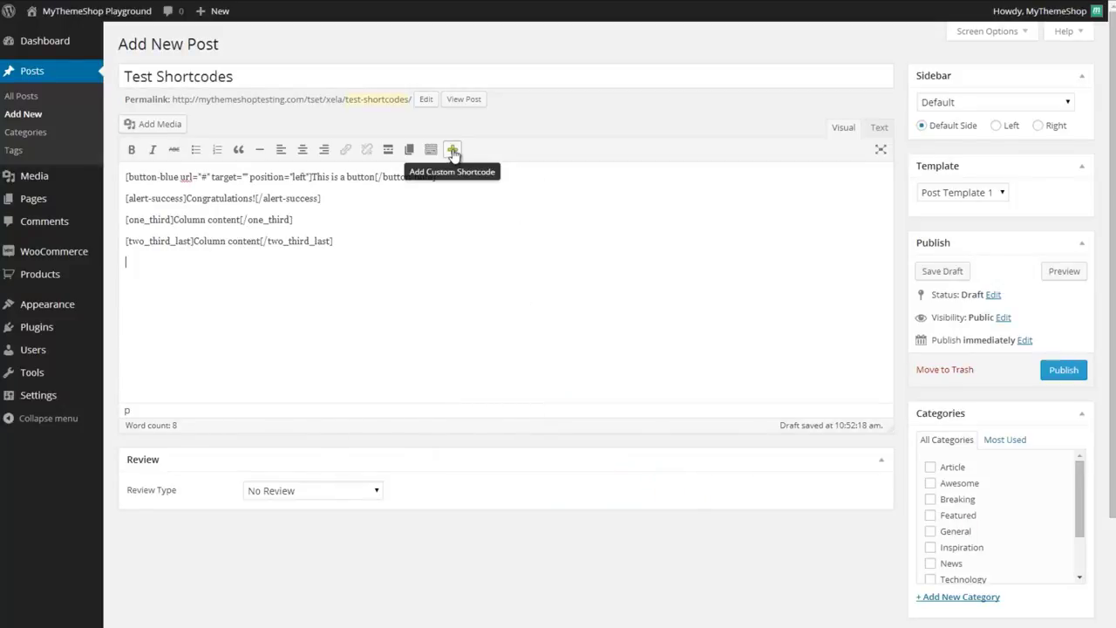
Step: Insert a Vimeo Video shortcode with id 92512363
click(452, 149)
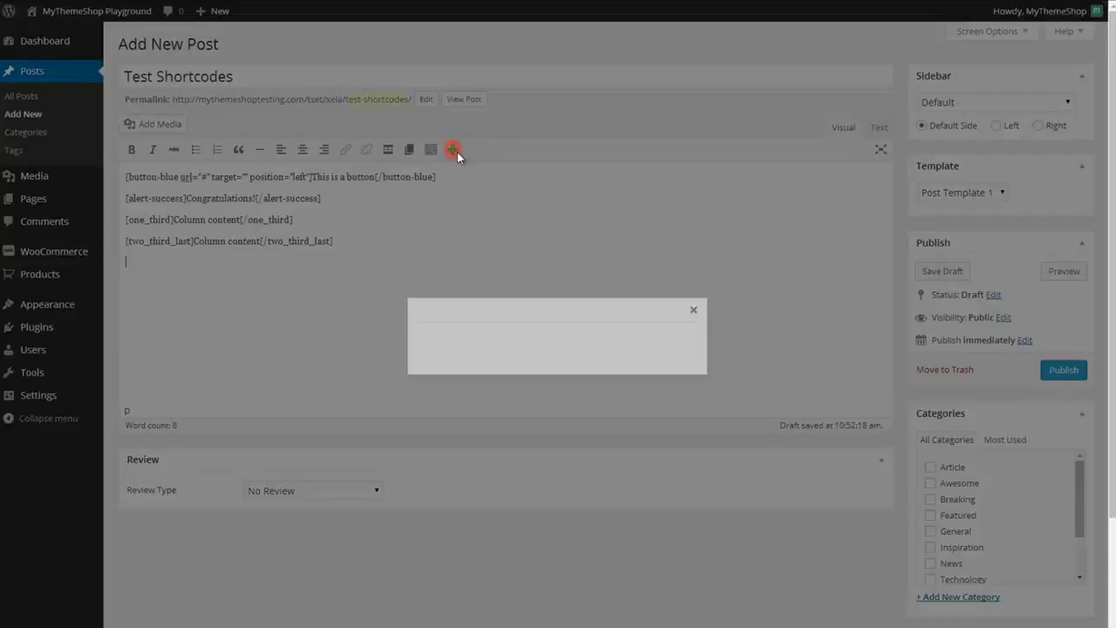
click(614, 341)
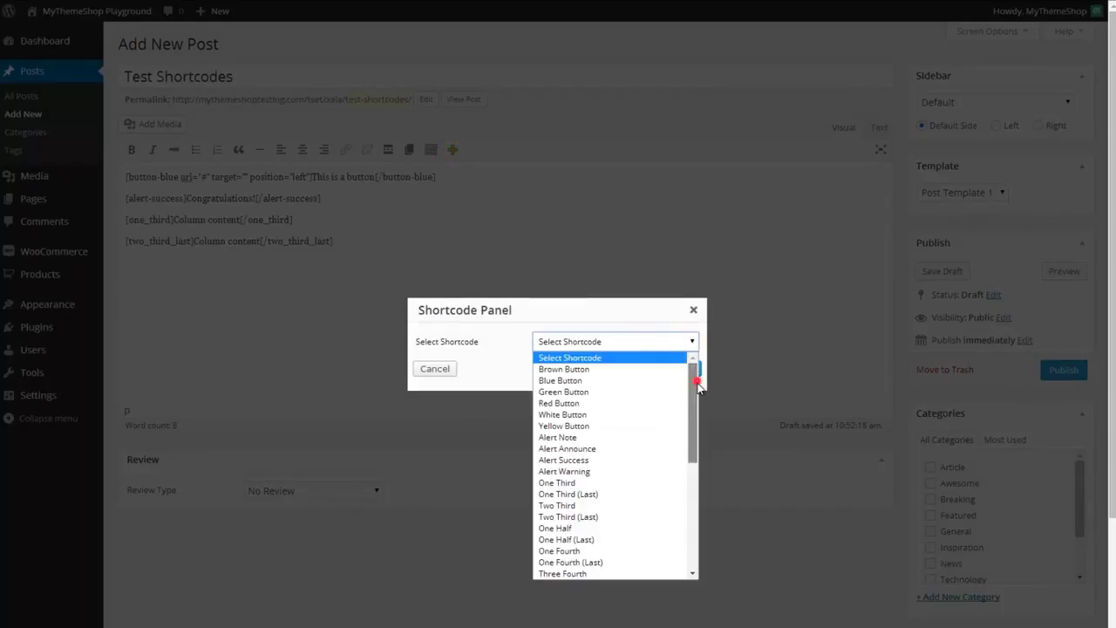
scroll(down, 3)
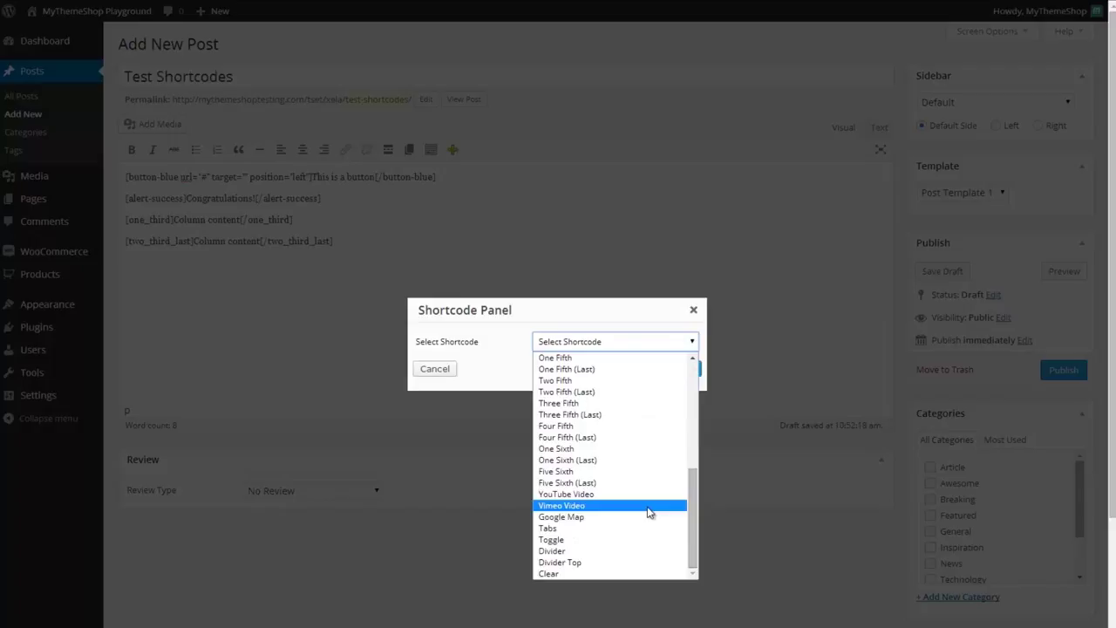
click(561, 505)
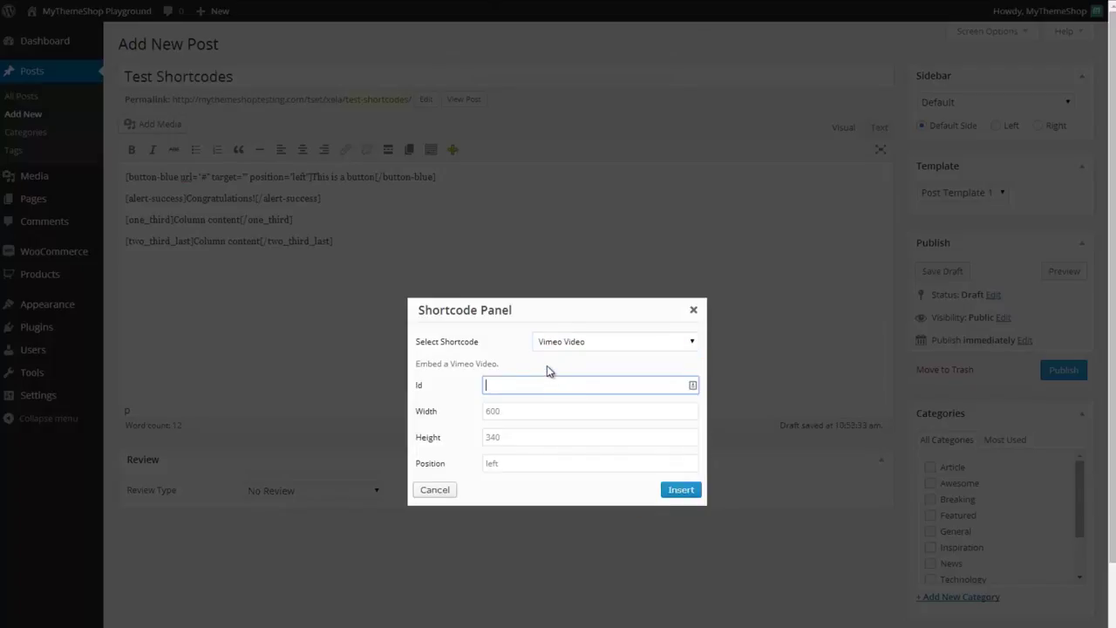
text(92512363)
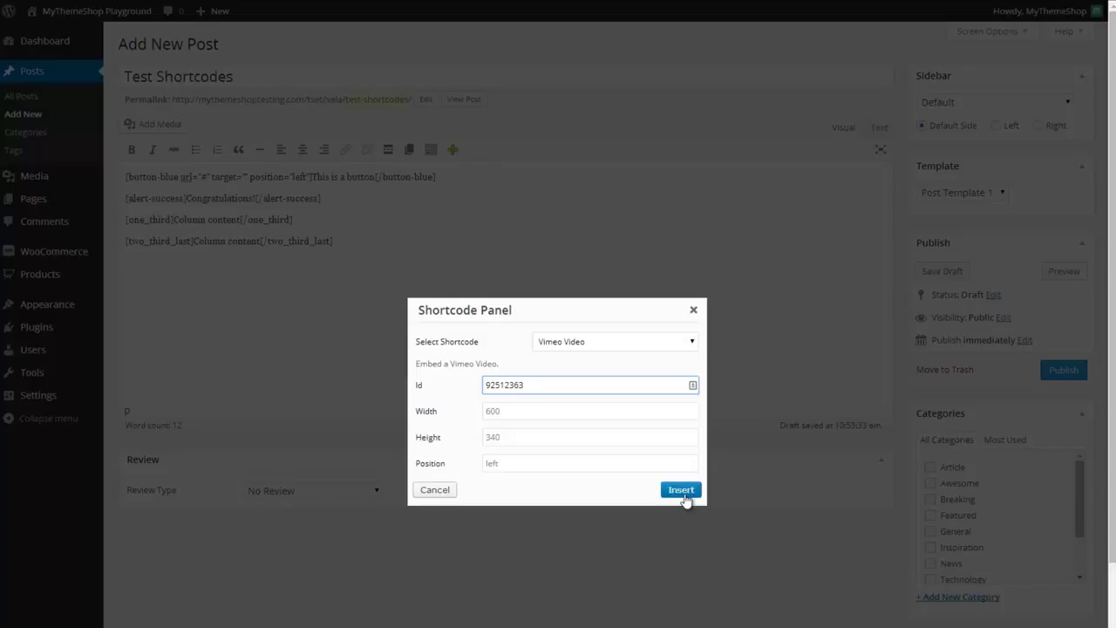
click(680, 489)
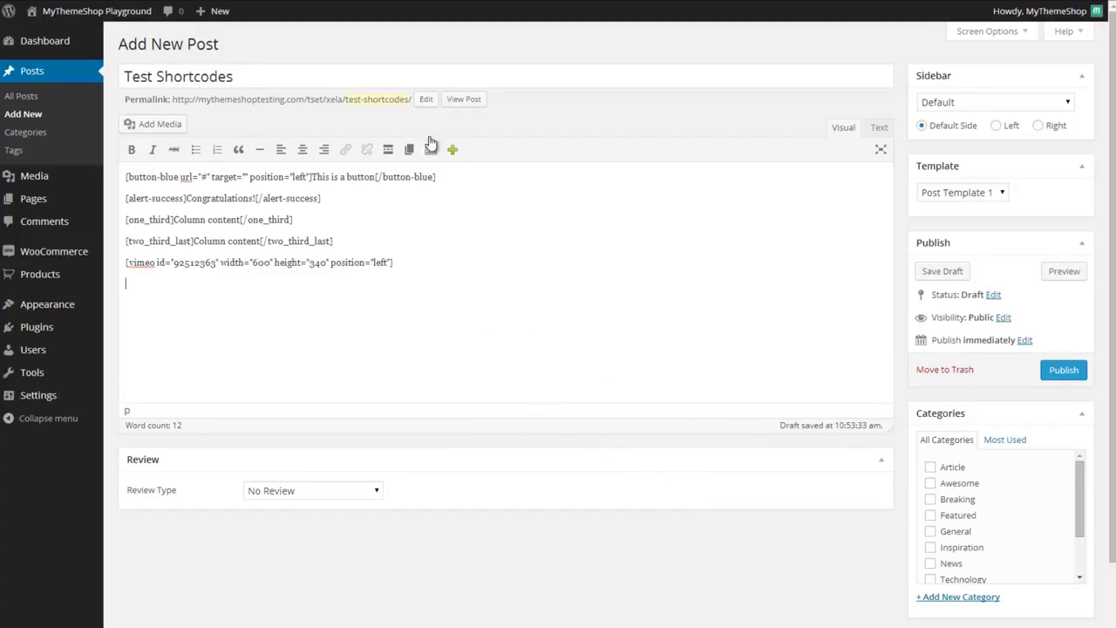
Step: Insert a YouTube Video shortcode with id BN6FEsbM_cY
click(452, 149)
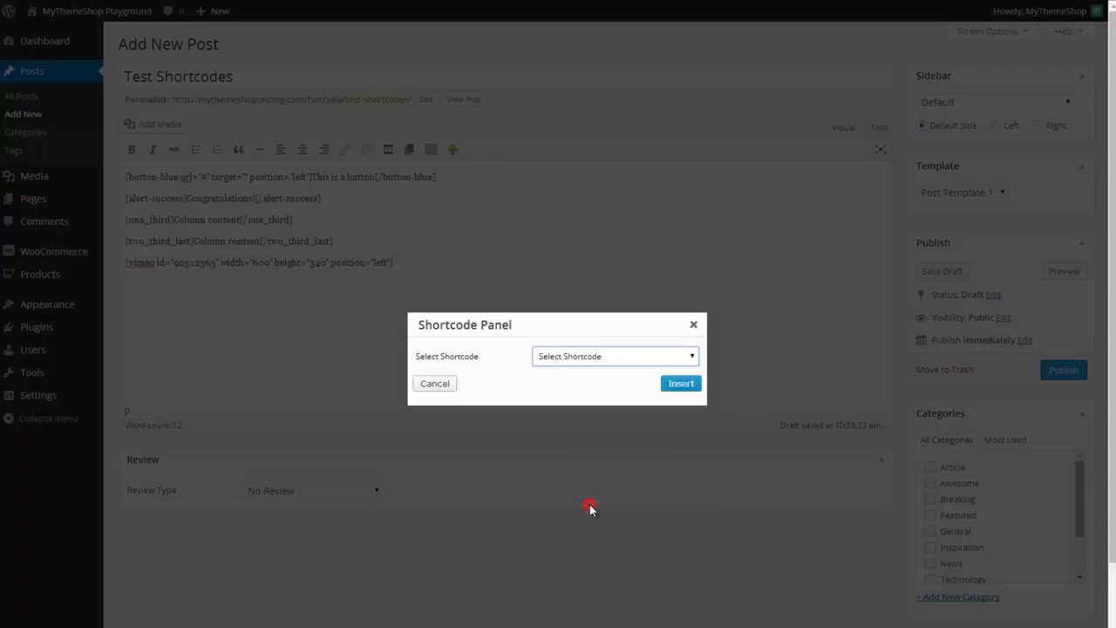
click(614, 356)
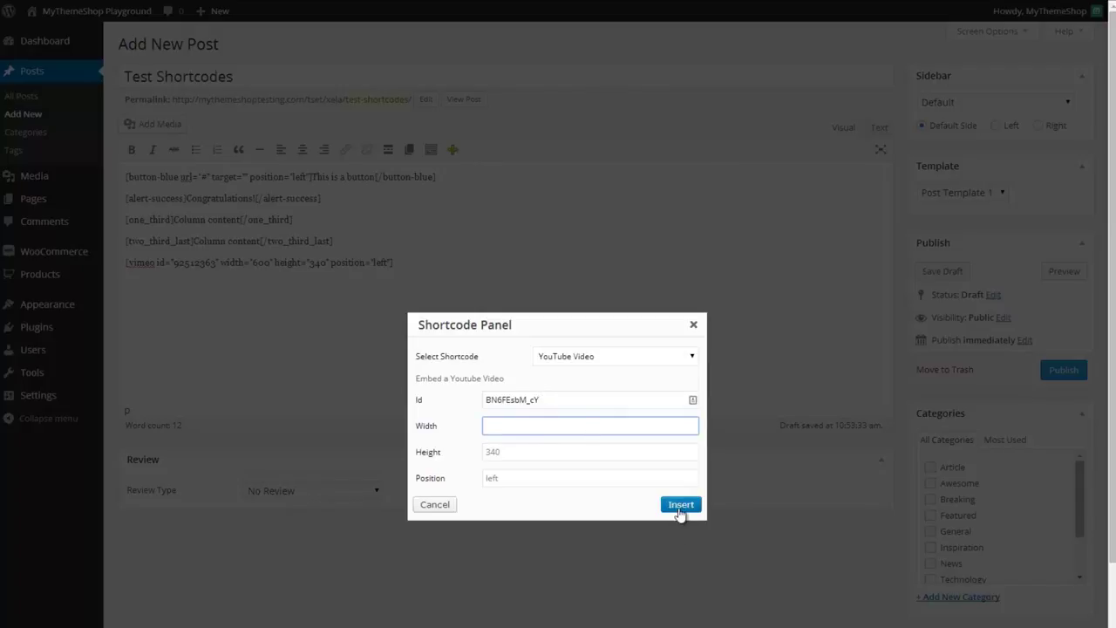
click(680, 504)
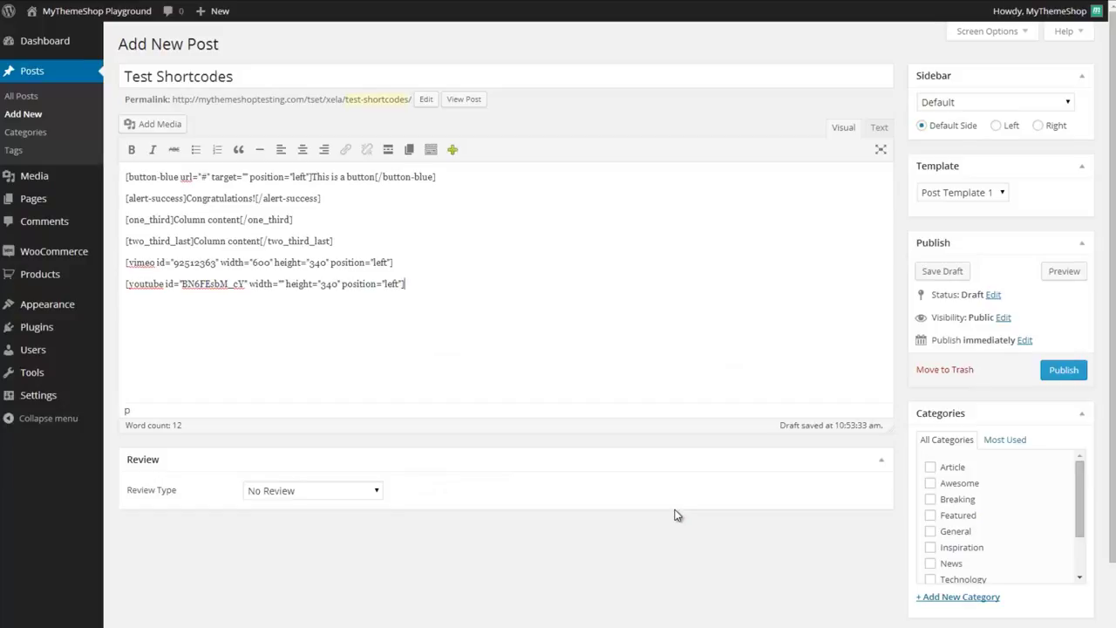
mouse_move(452, 149)
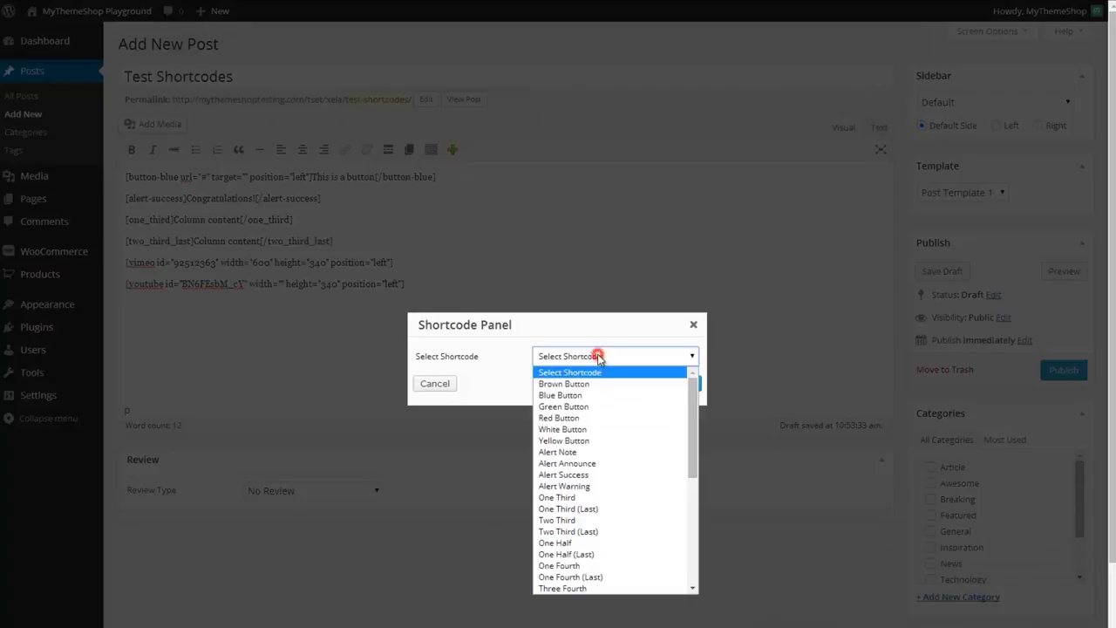
Step: Insert a Google Map shortcode for London, followed by a three-tab Tabs shortcode
scroll(down, 3)
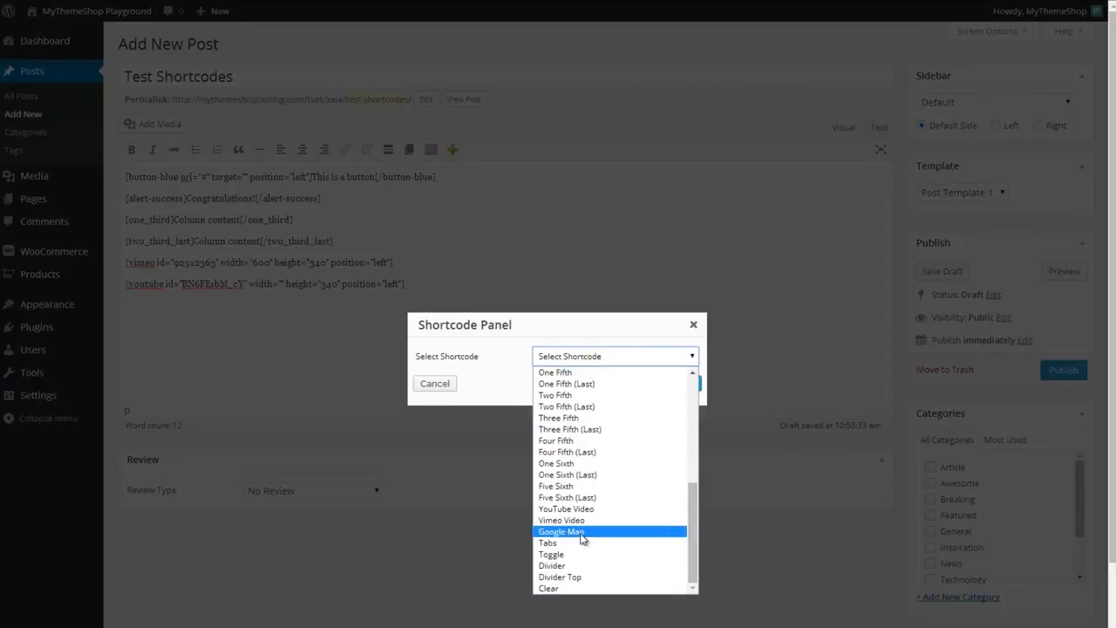
click(561, 531)
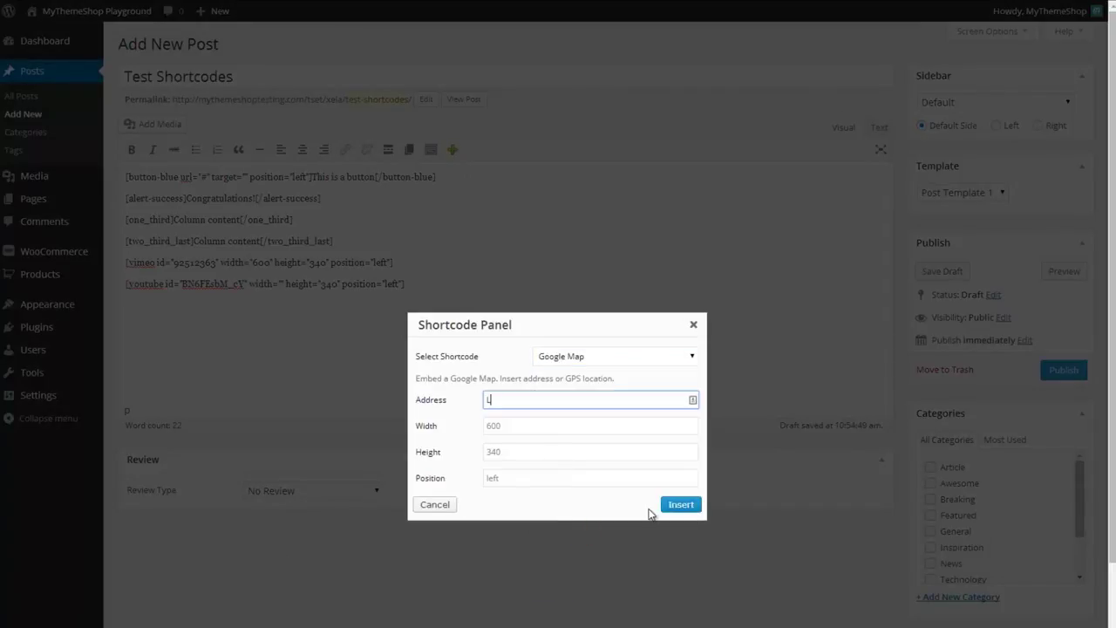
text(London)
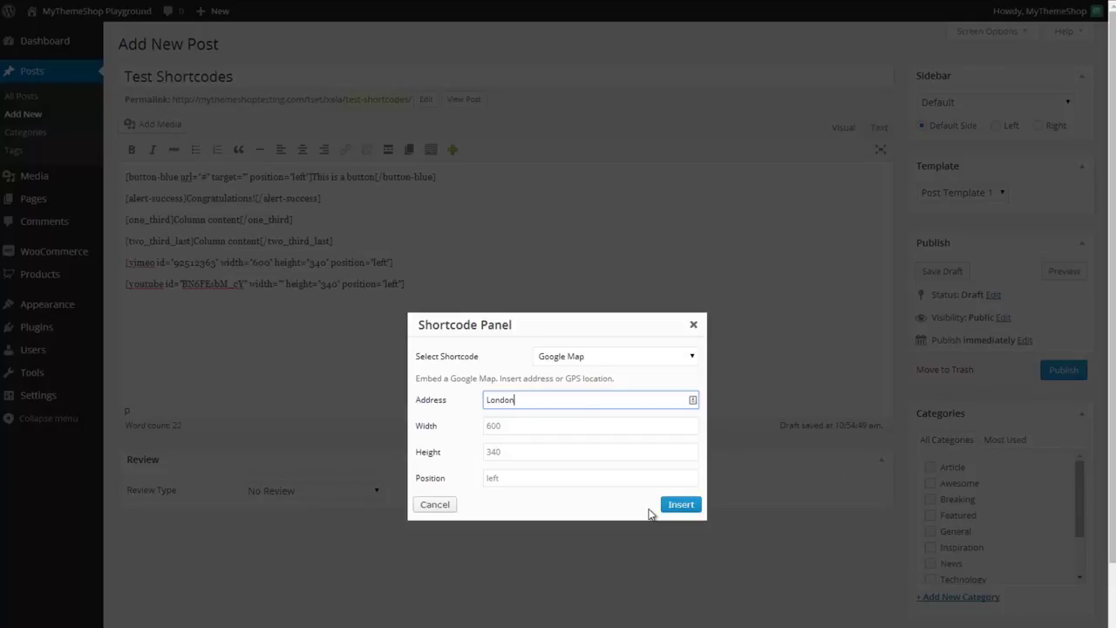
click(680, 503)
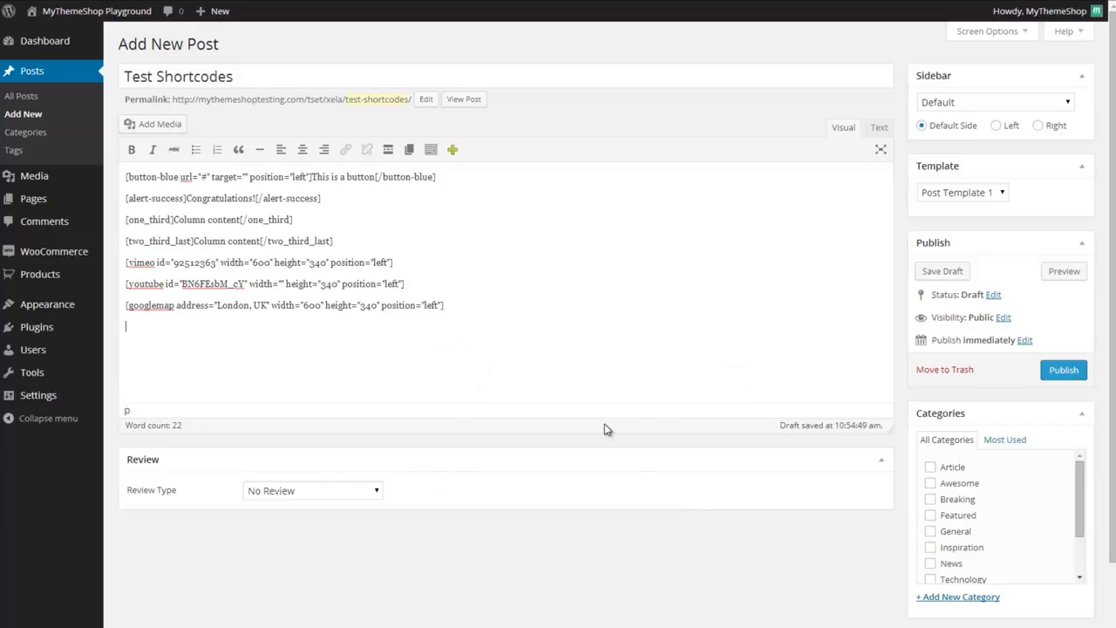
mouse_move(452, 149)
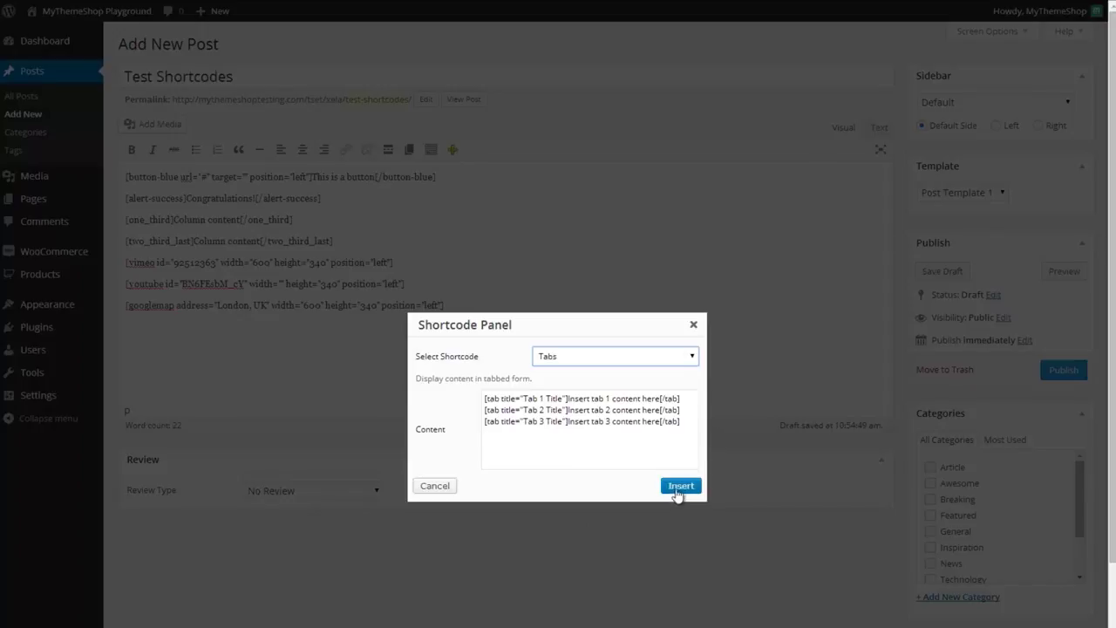
click(681, 485)
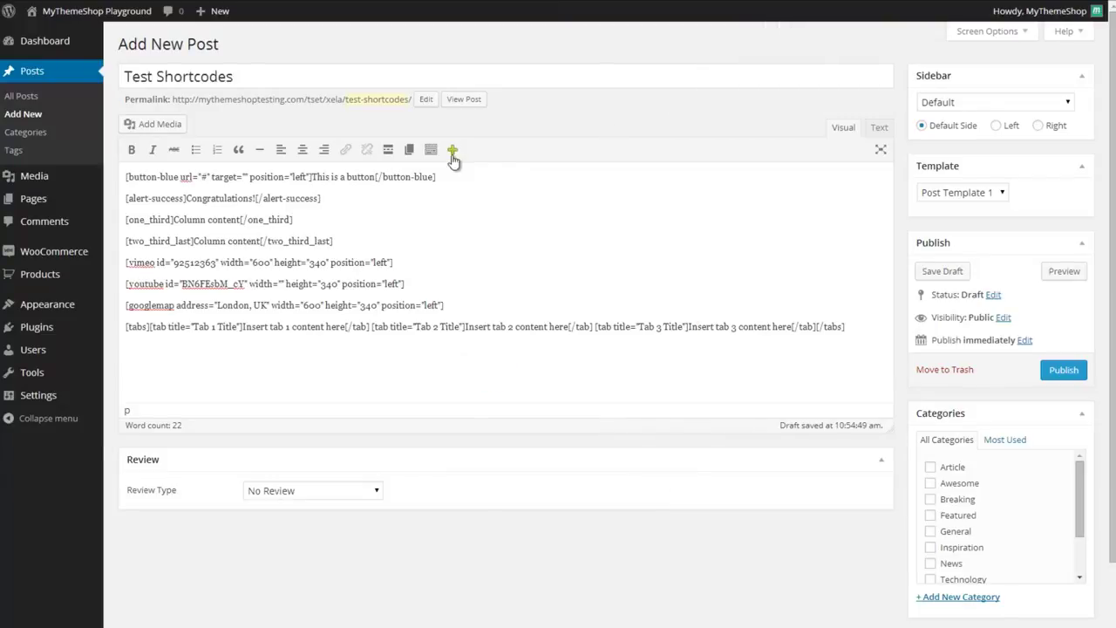
Step: Insert a Divider Top shortcode, then select the Clear shortcode
click(451, 149)
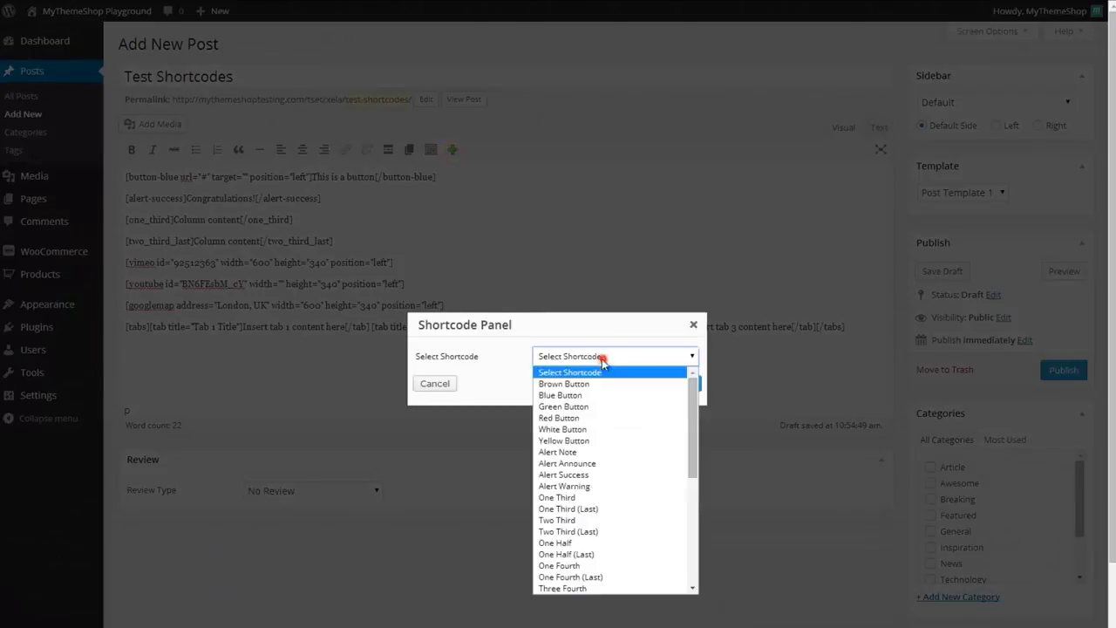
scroll(down, 3)
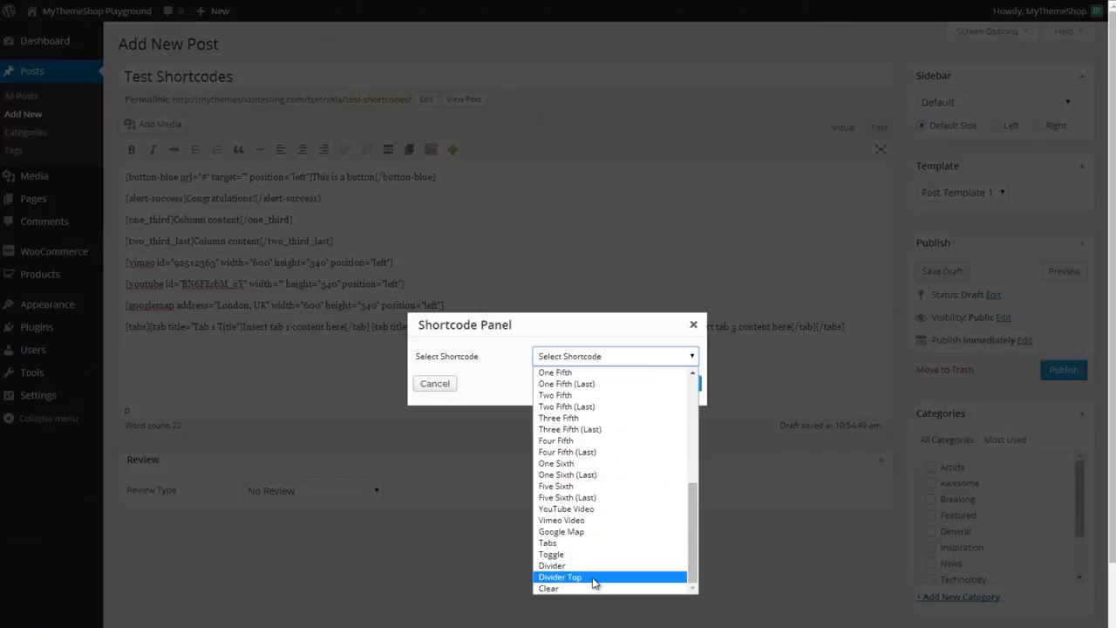
click(560, 576)
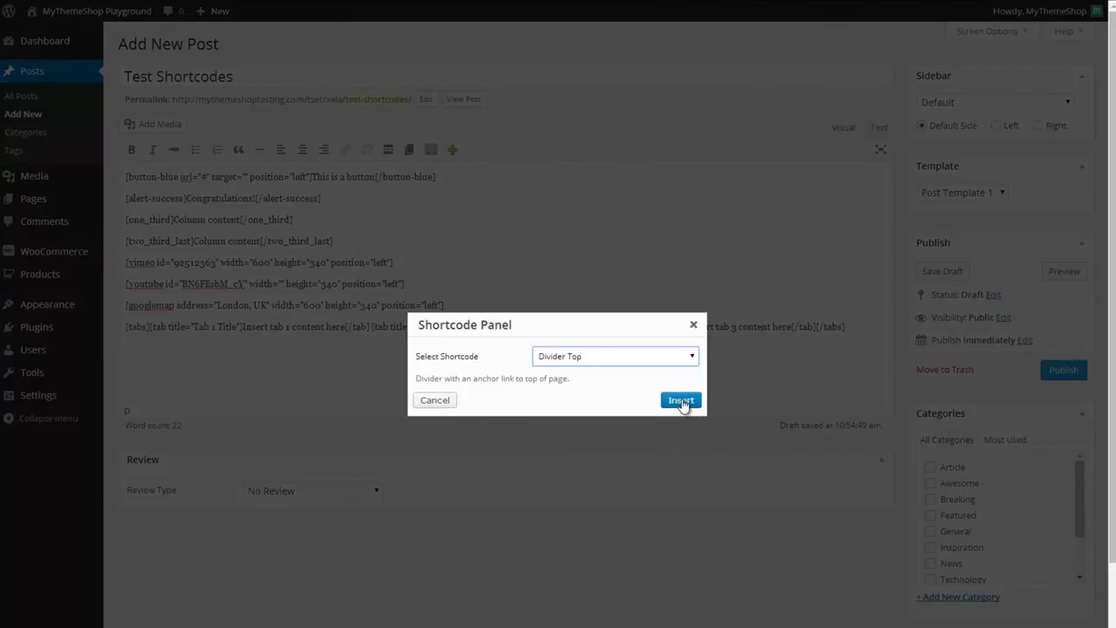
click(680, 399)
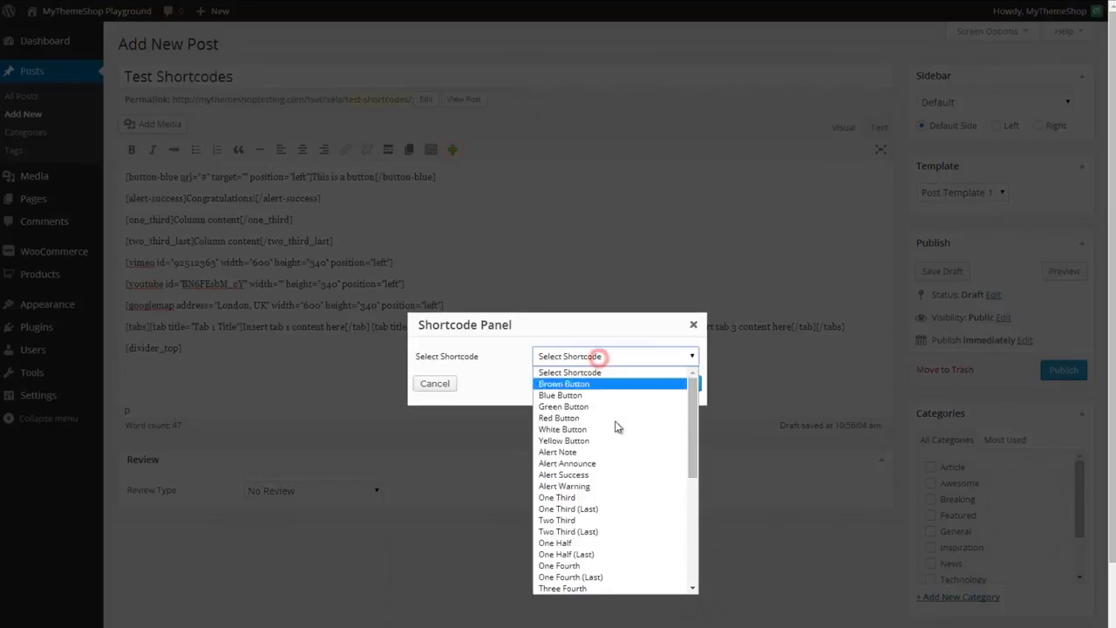
scroll(down, 3)
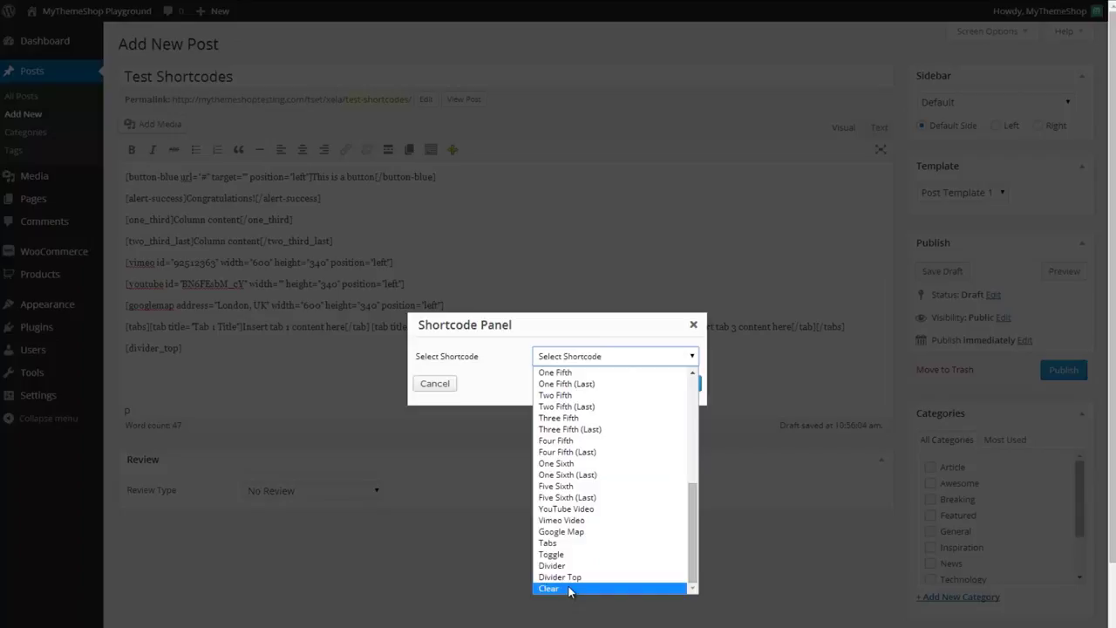
click(548, 588)
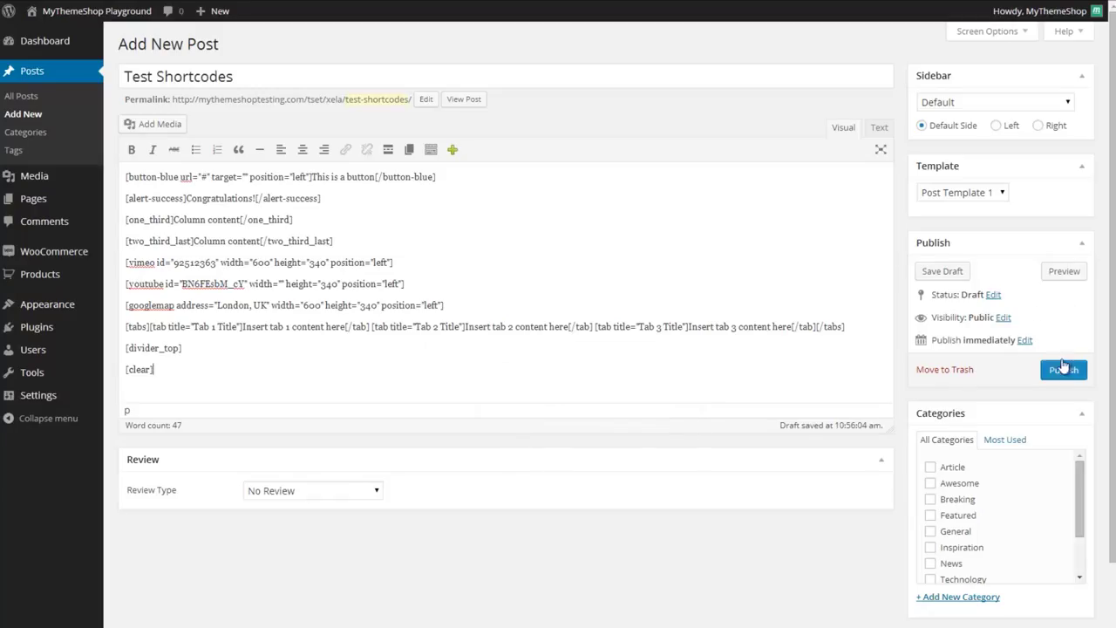
Step: Publish the Test Shortcodes post and open its live page via View post
click(1063, 368)
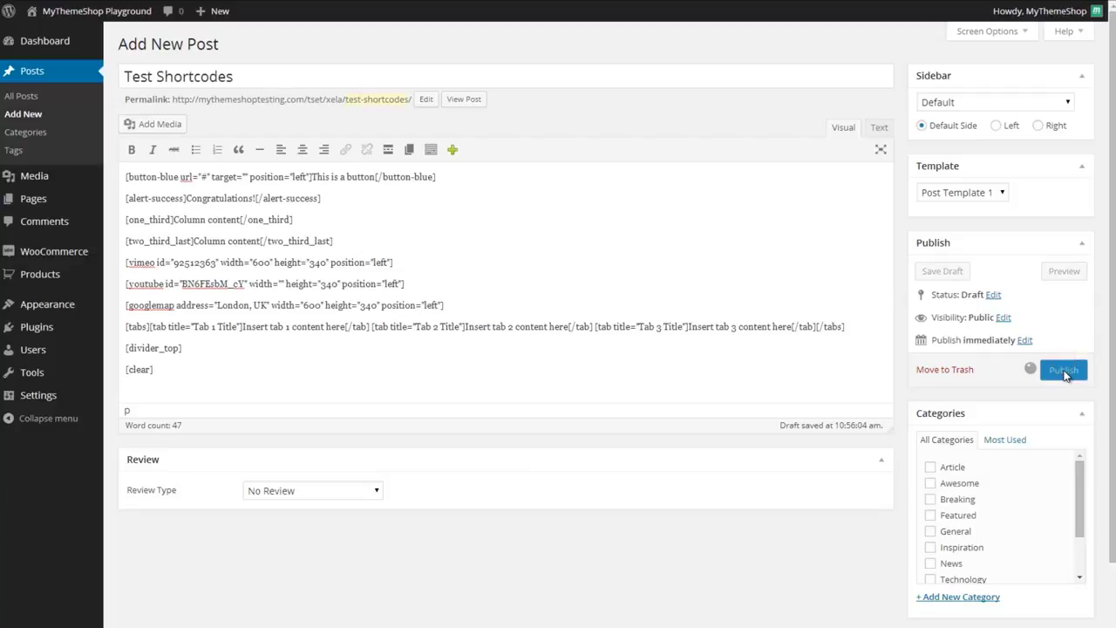
mouse_move(1030, 366)
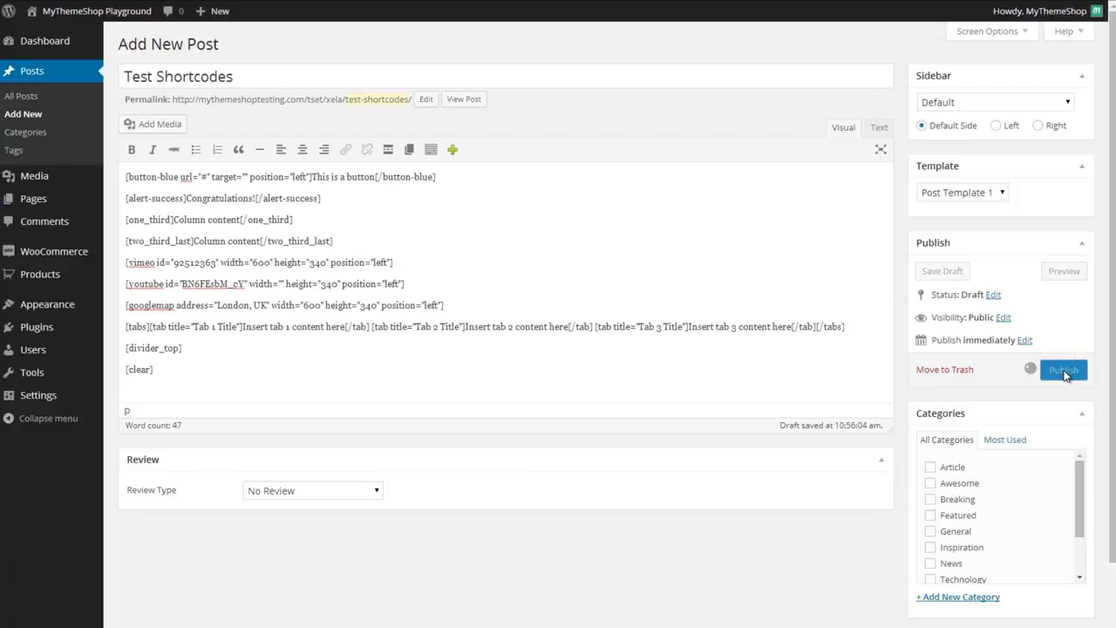
click(1062, 368)
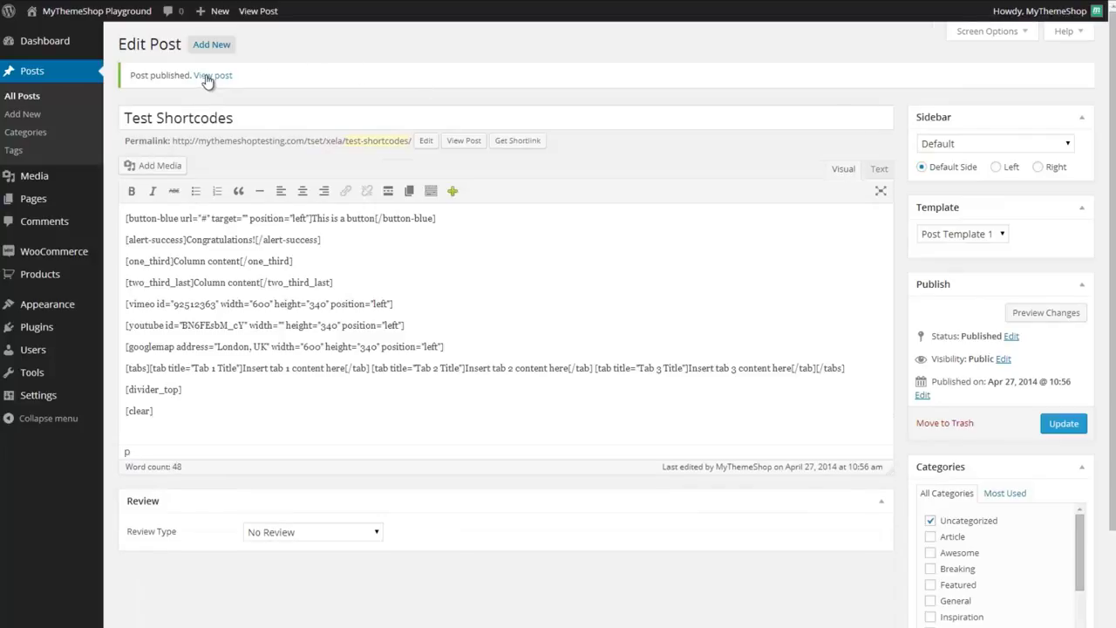
mouse_move(300, 92)
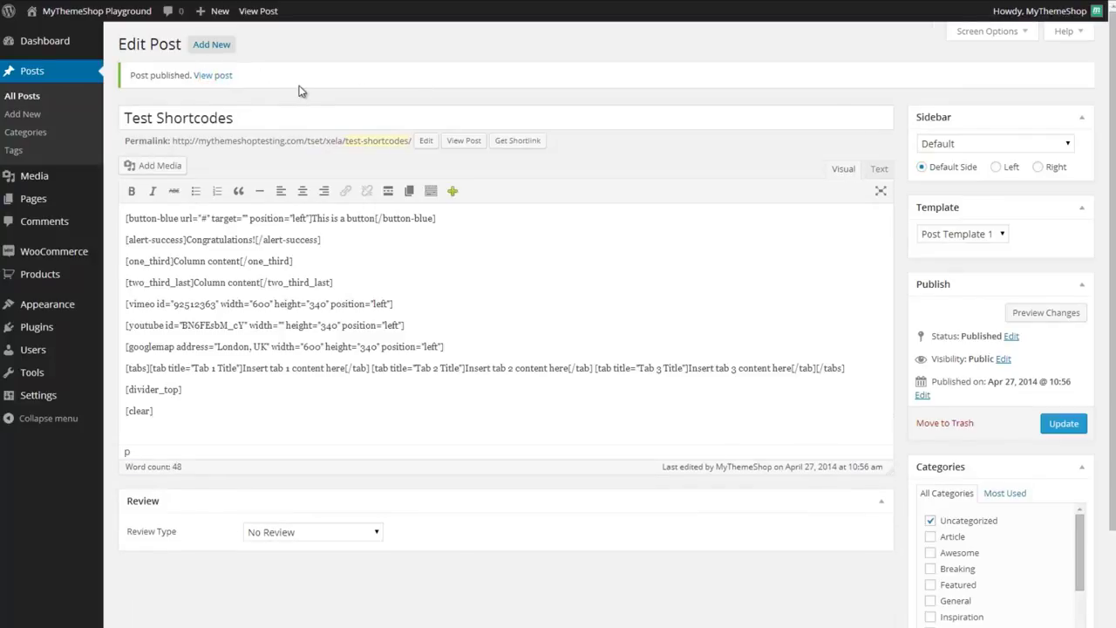
click(213, 75)
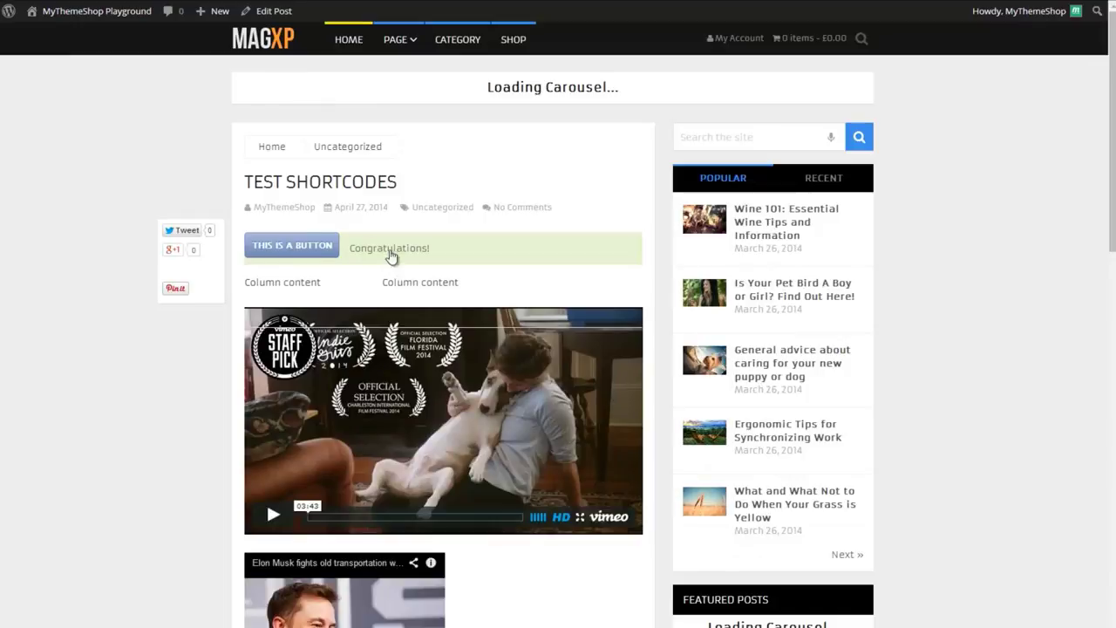
Step: Scroll through the live post, toggling between the tab titles to check the tabs block
scroll(down, 3)
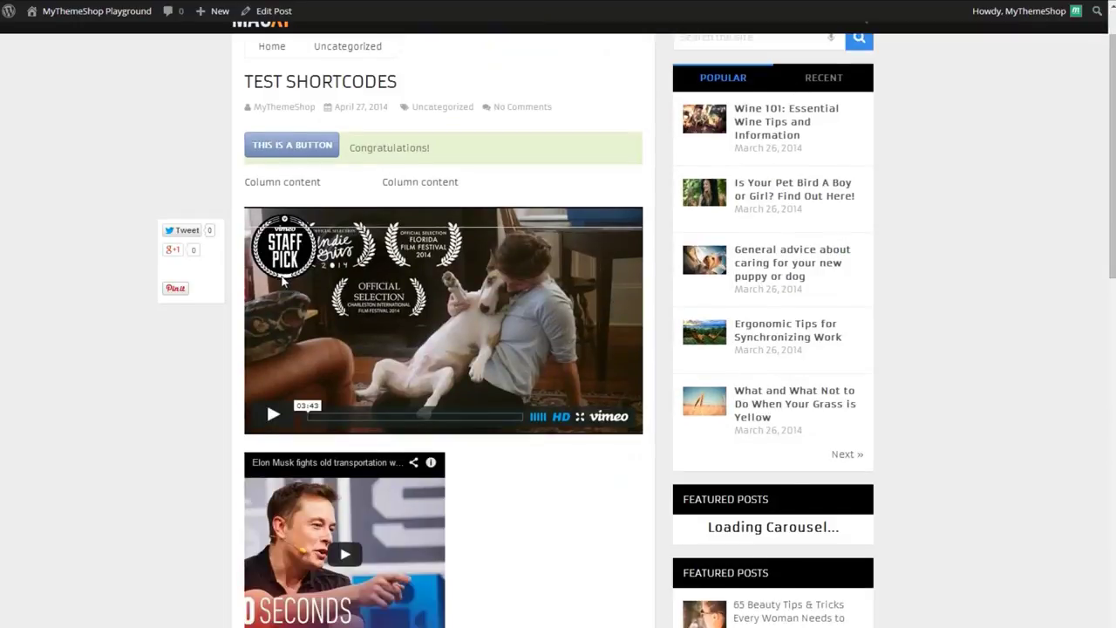
scroll(down, 3)
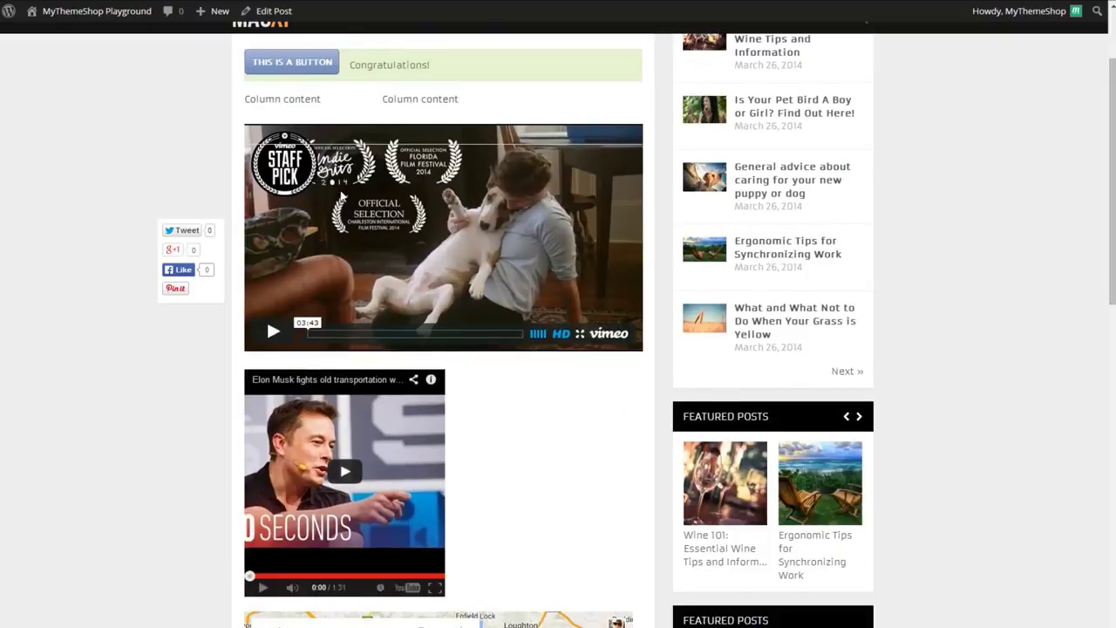
scroll(down, 3)
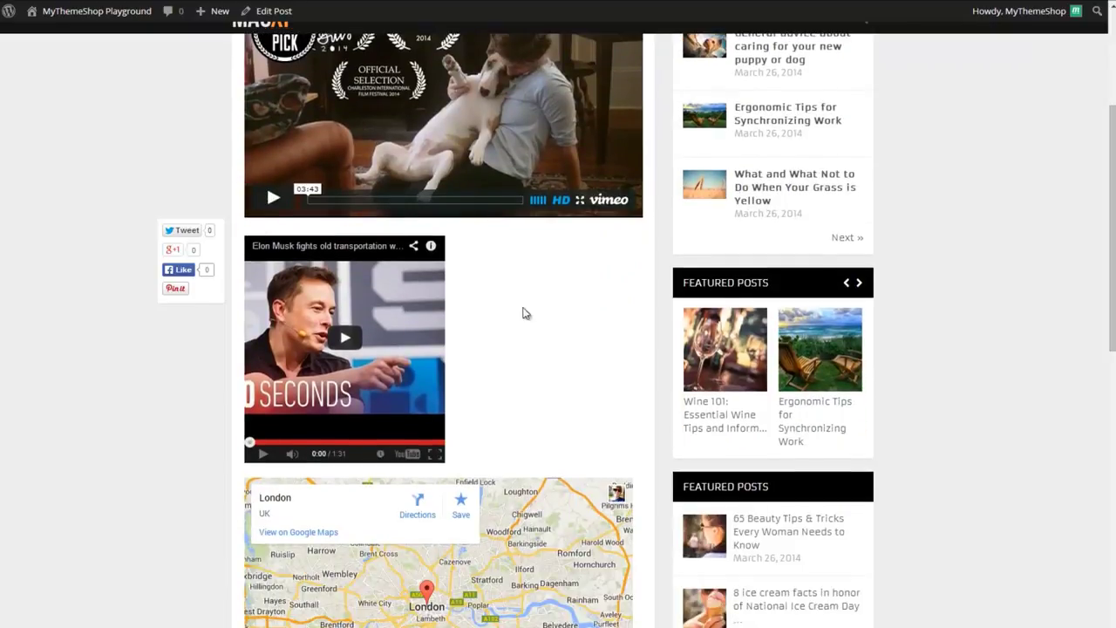
scroll(down, 3)
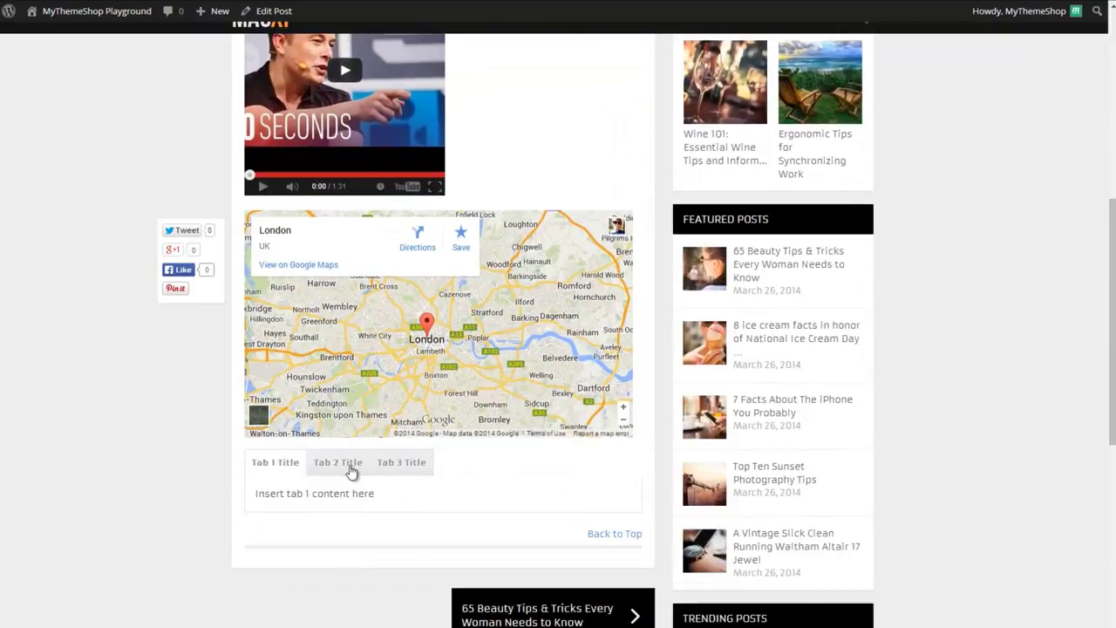
click(275, 462)
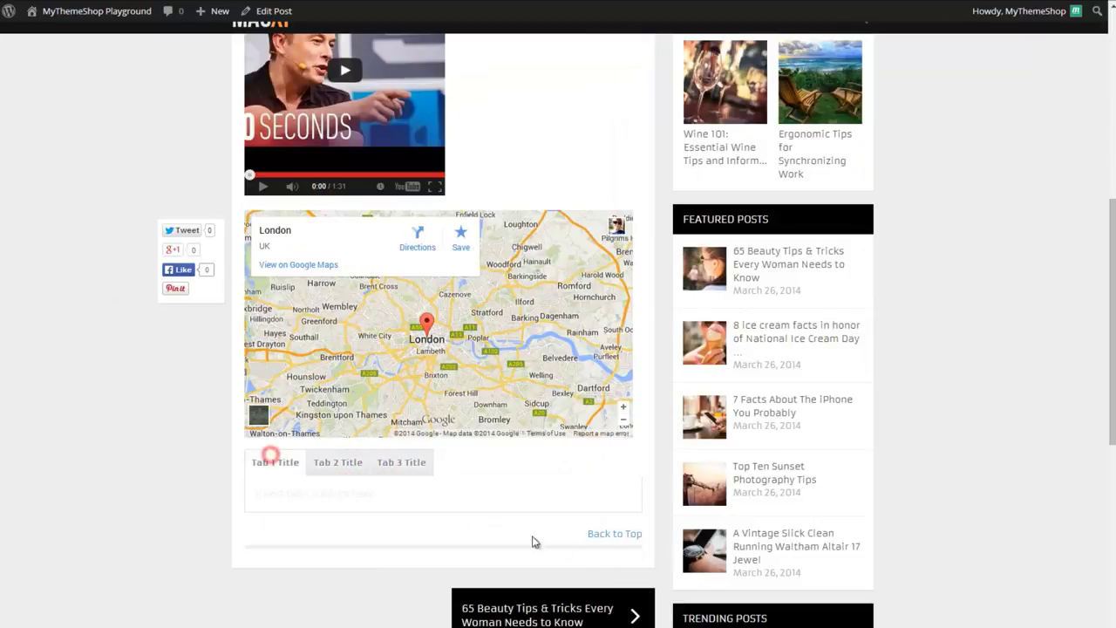
click(275, 462)
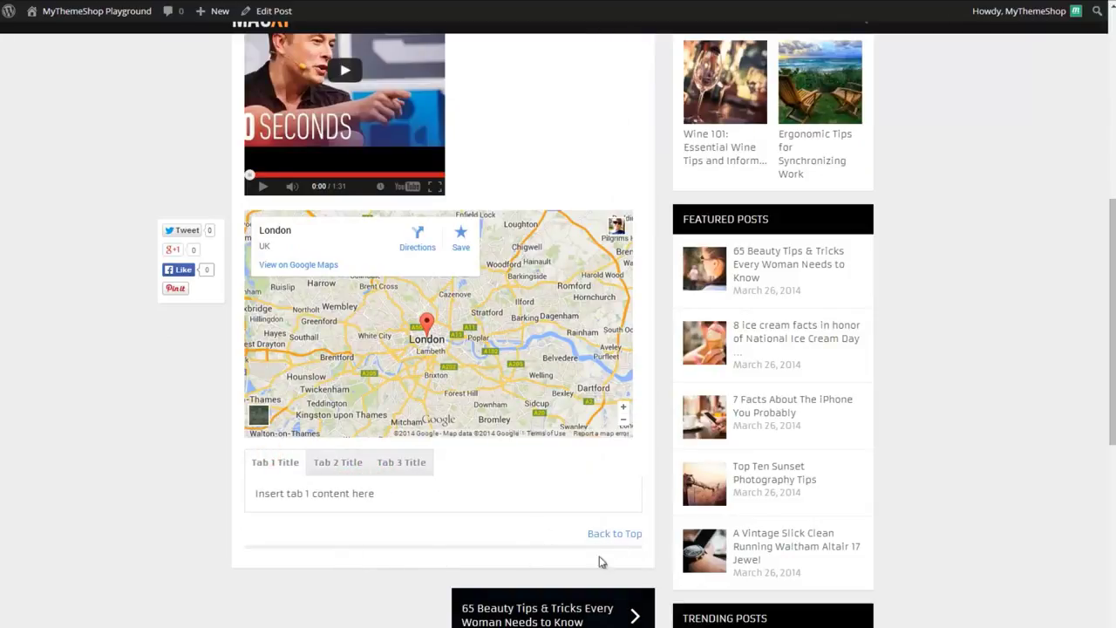
scroll(down, 3)
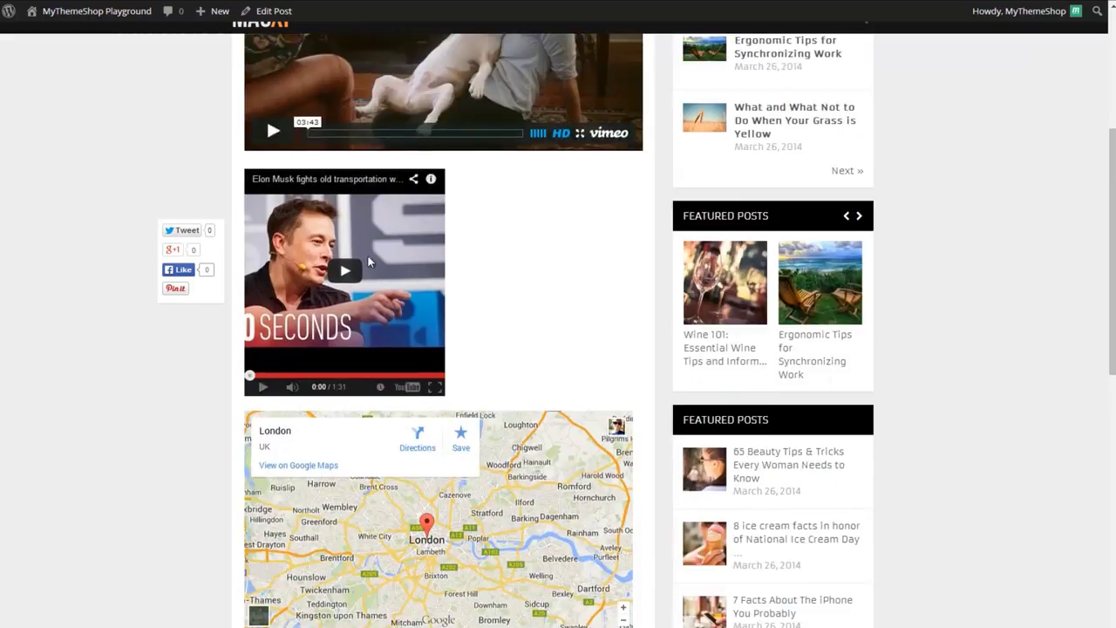
mouse_move(421, 323)
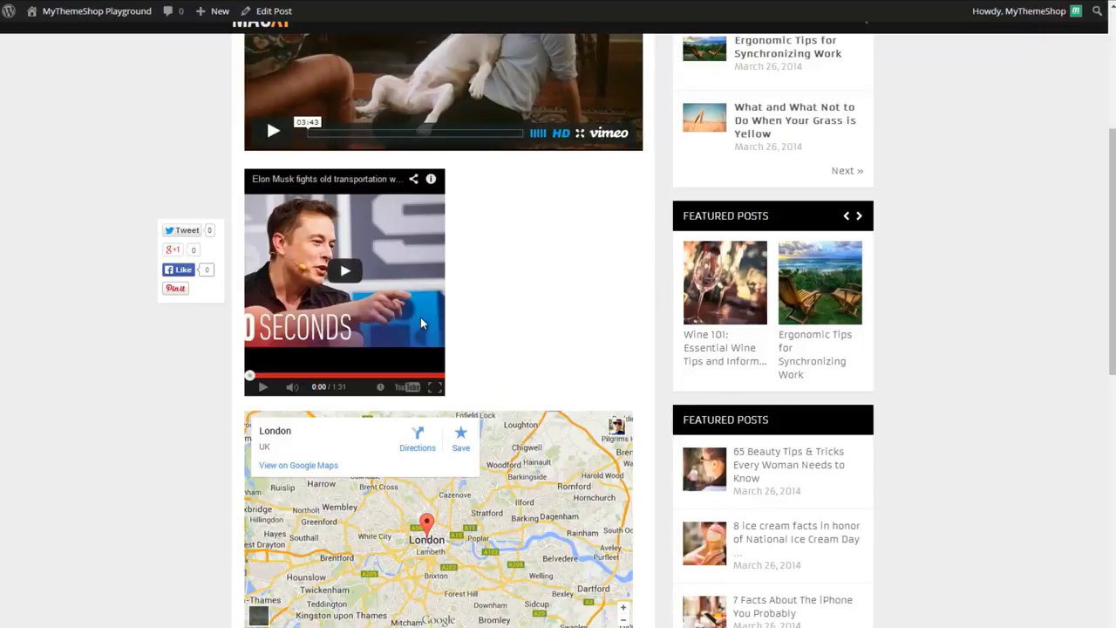
scroll(down, 3)
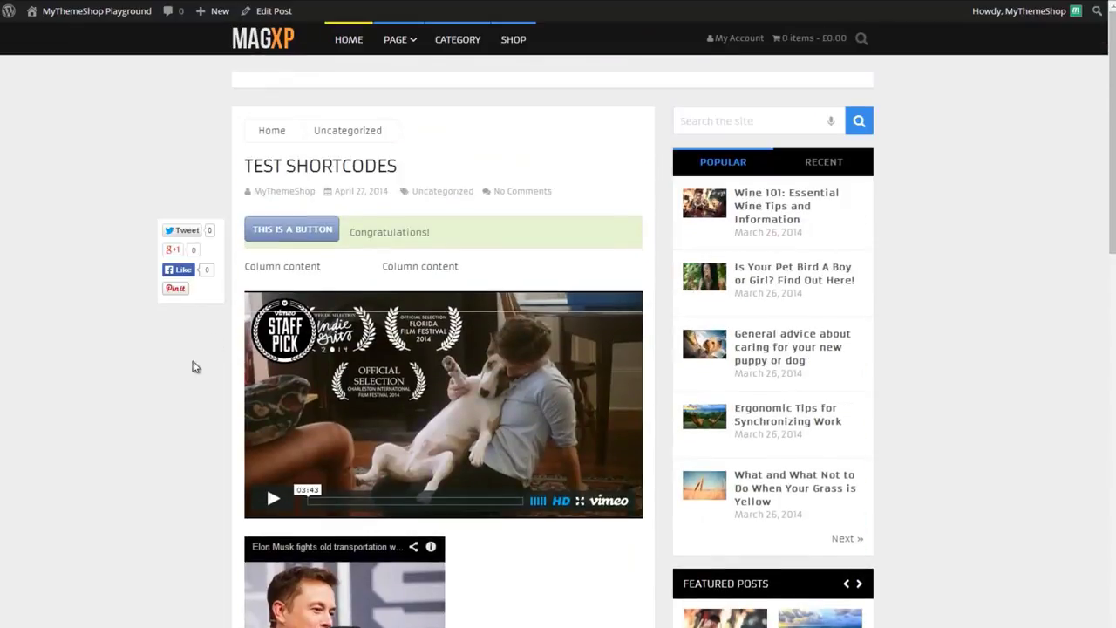
mouse_move(179, 399)
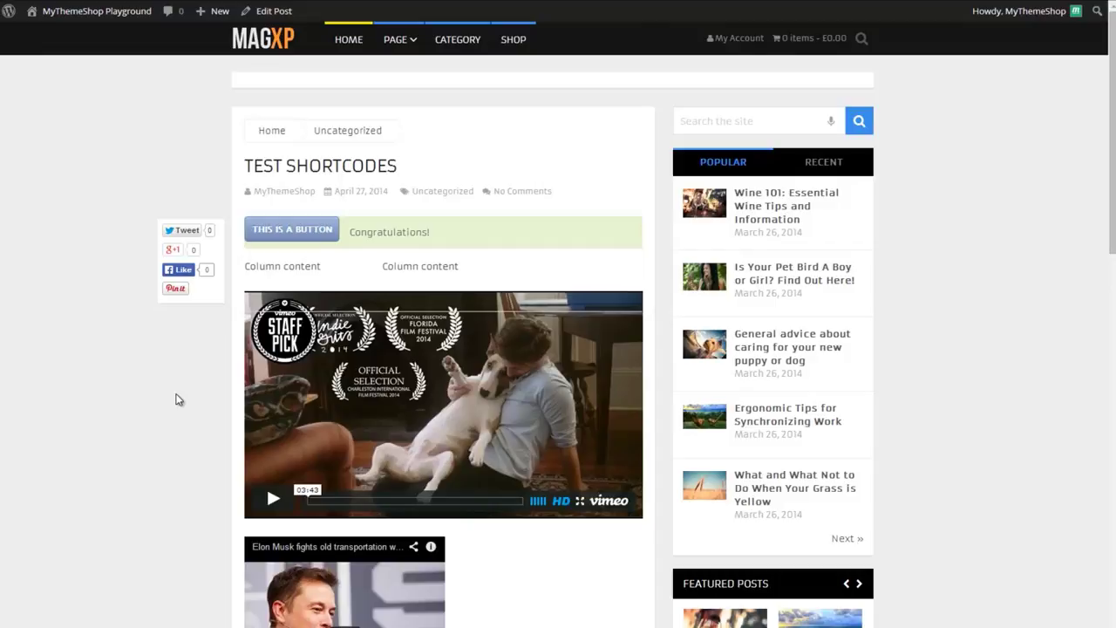
mouse_move(148, 313)
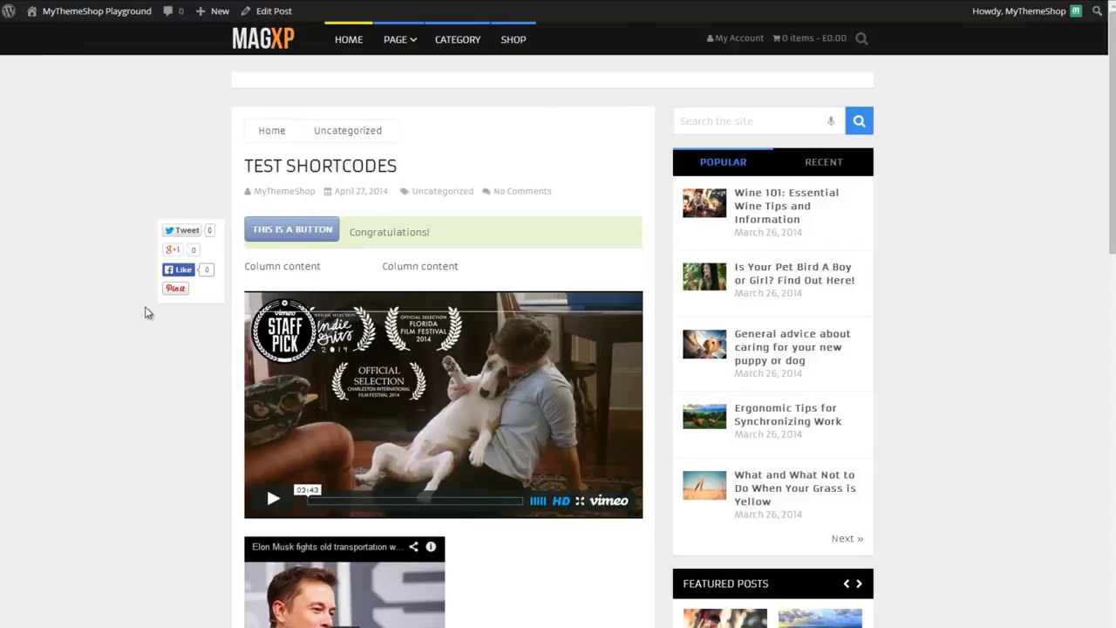